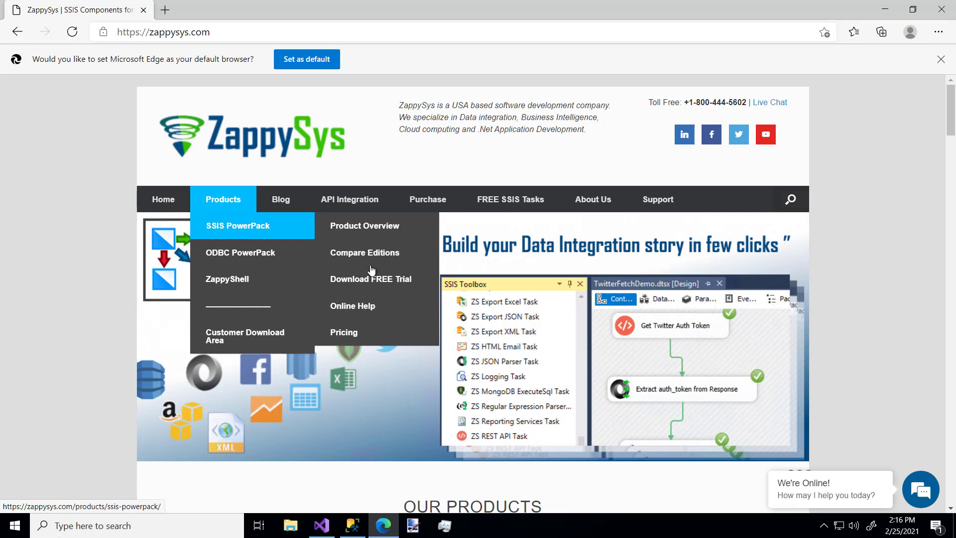
pyautogui.moveTo(240, 253)
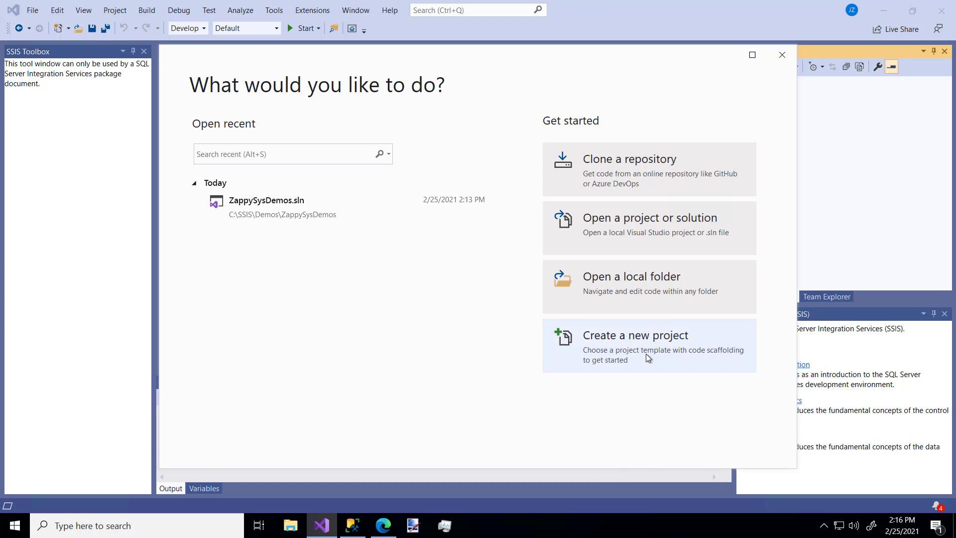
pyautogui.moveTo(363, 255)
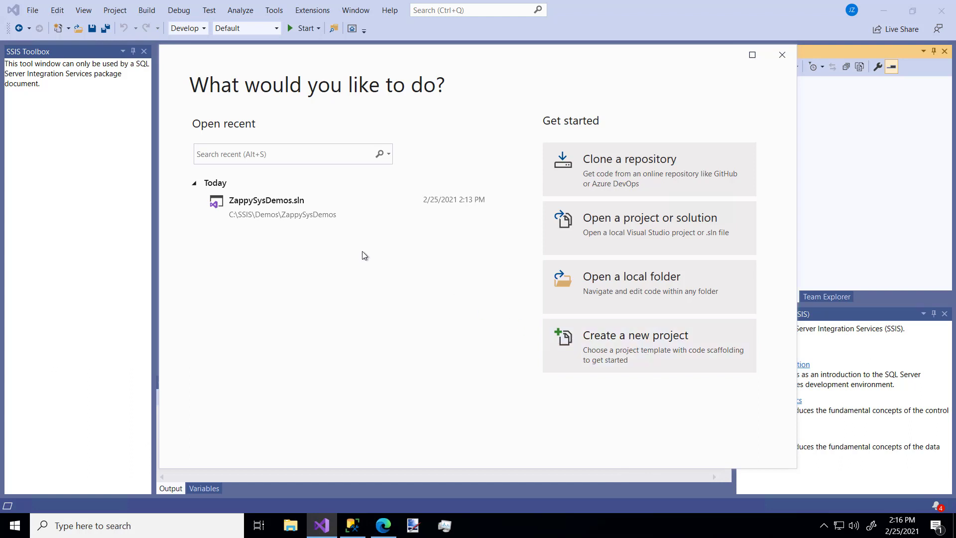
# Open the ZappySysDemos solution and add a new Package2.dtsx, briefly viewing its Data Flow tab.
pyautogui.doubleClick(266, 200)
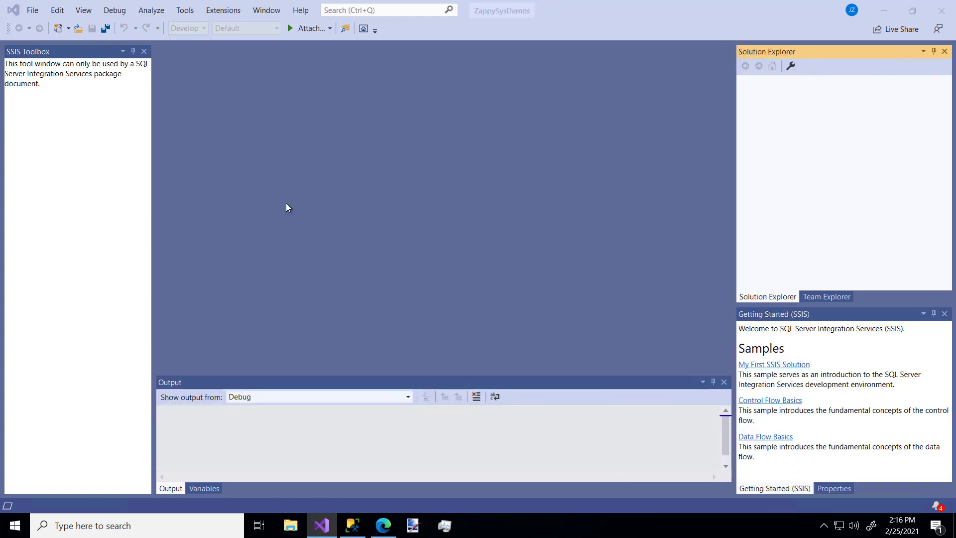
pyautogui.rightClick(805, 141)
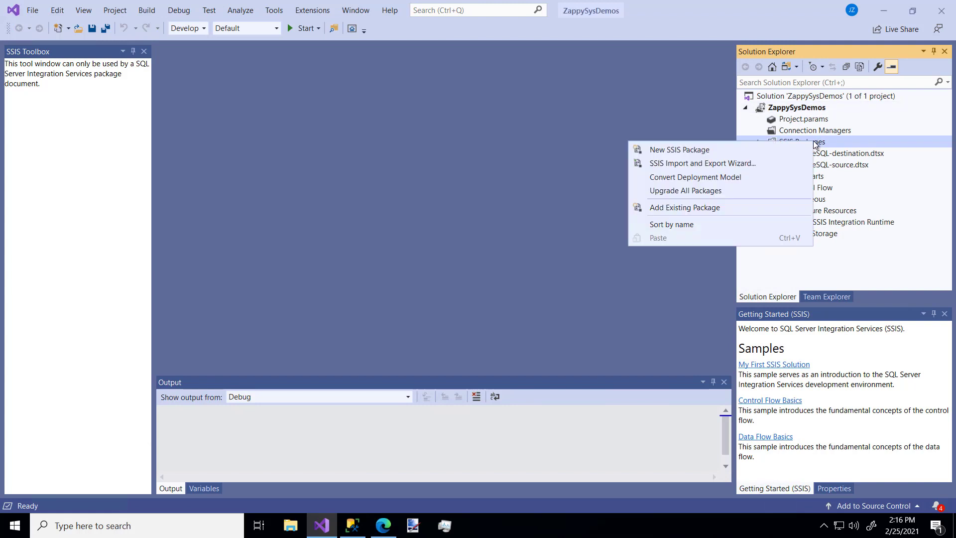
pyautogui.click(680, 149)
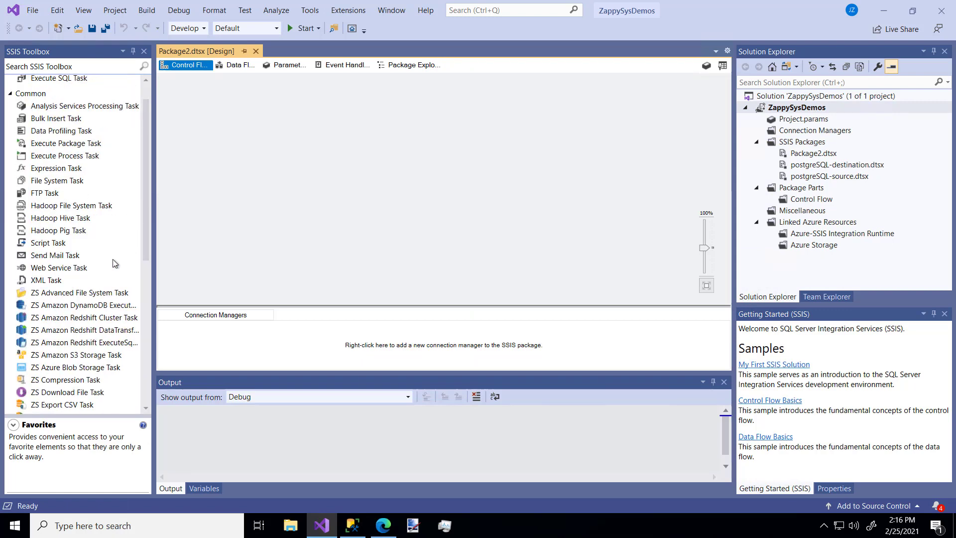
pyautogui.scroll(-3)
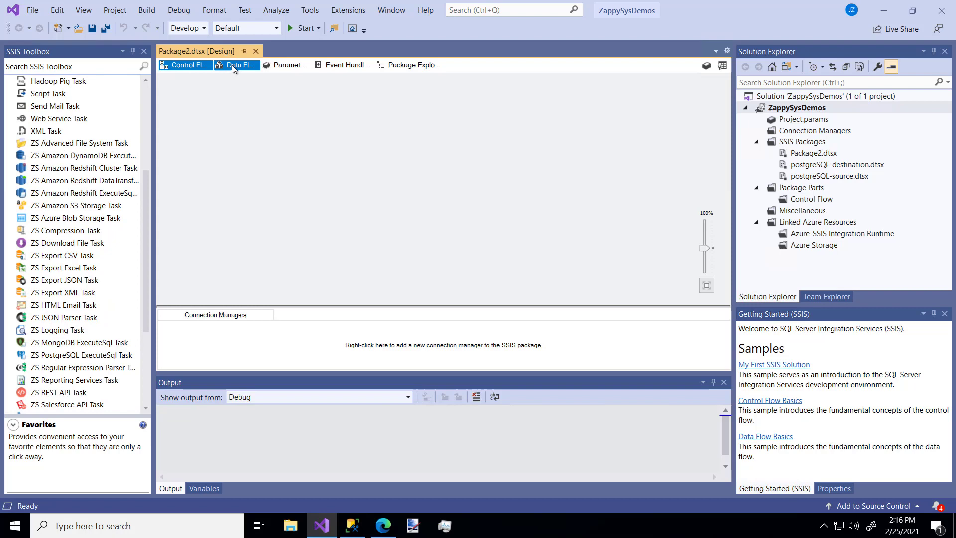
pyautogui.click(238, 65)
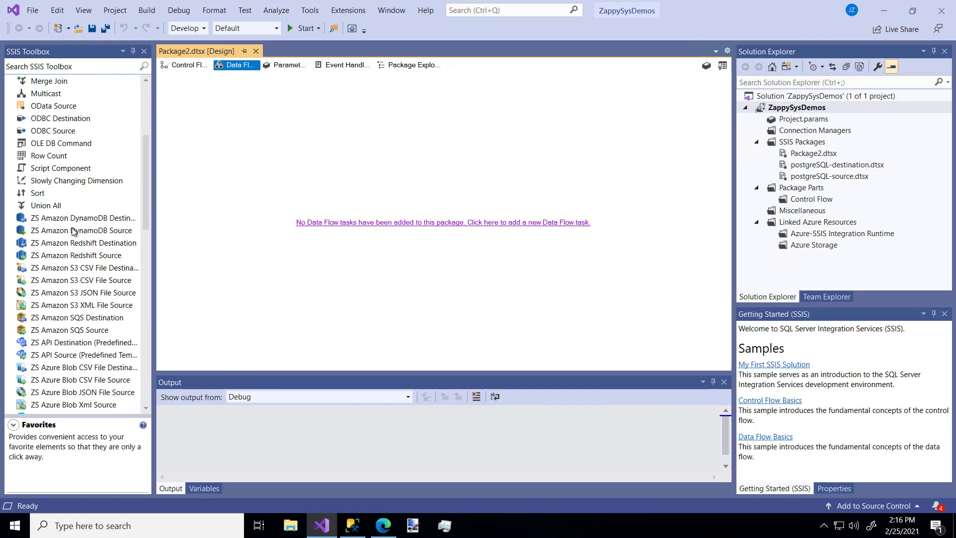
pyautogui.scroll(-3)
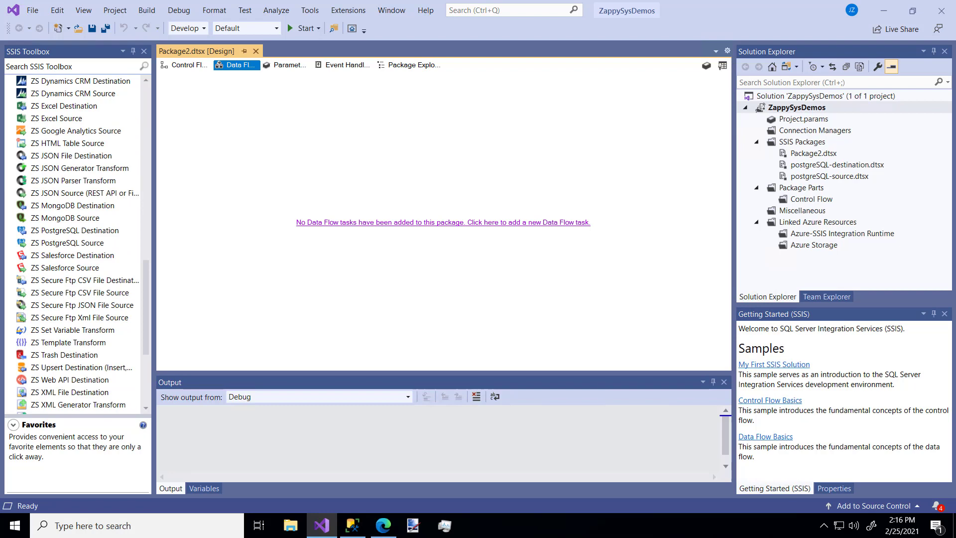
pyautogui.click(189, 65)
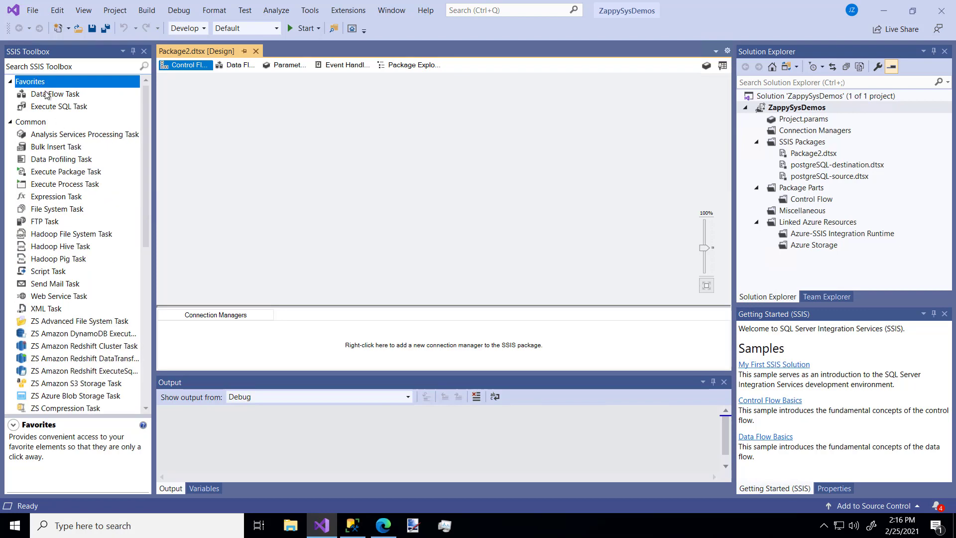
# Add a Data Flow Task to Package2, open it, and add a ZS Salesforce Source.
pyautogui.moveTo(55, 93); pyautogui.dragTo(287, 149)
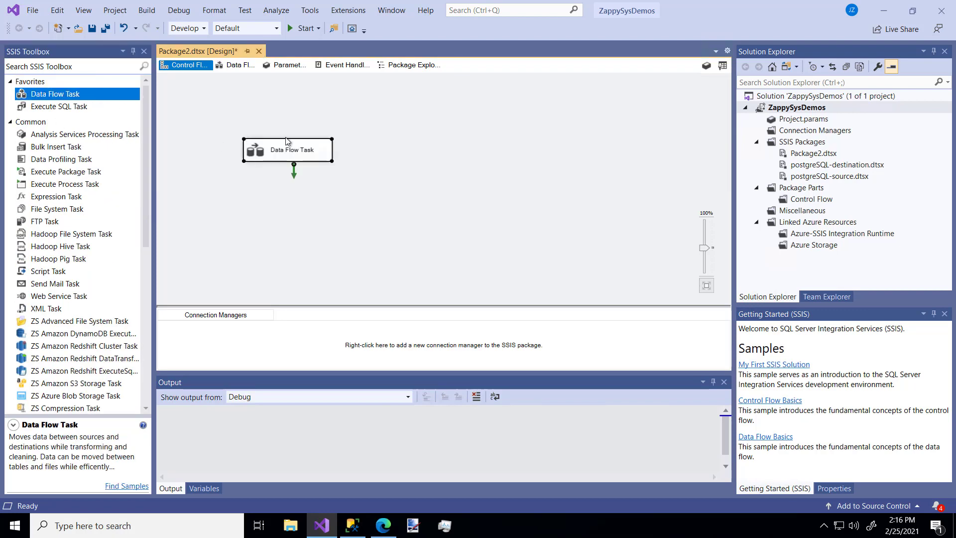
pyautogui.doubleClick(288, 150)
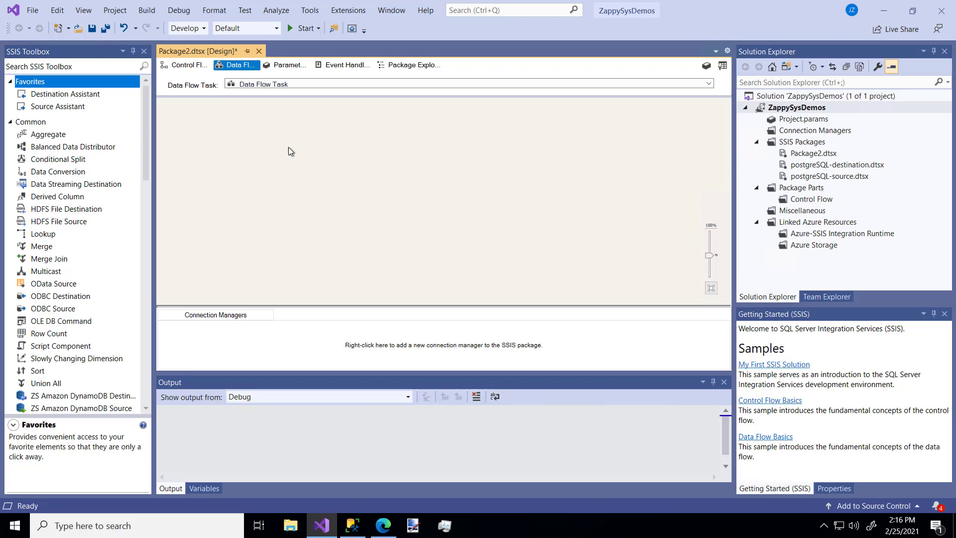
pyautogui.scroll(-3)
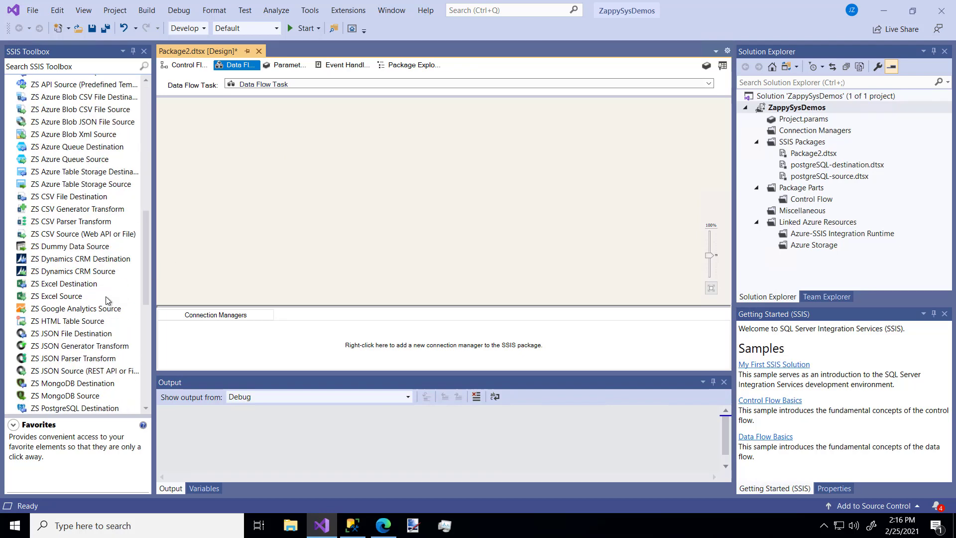
pyautogui.scroll(-3)
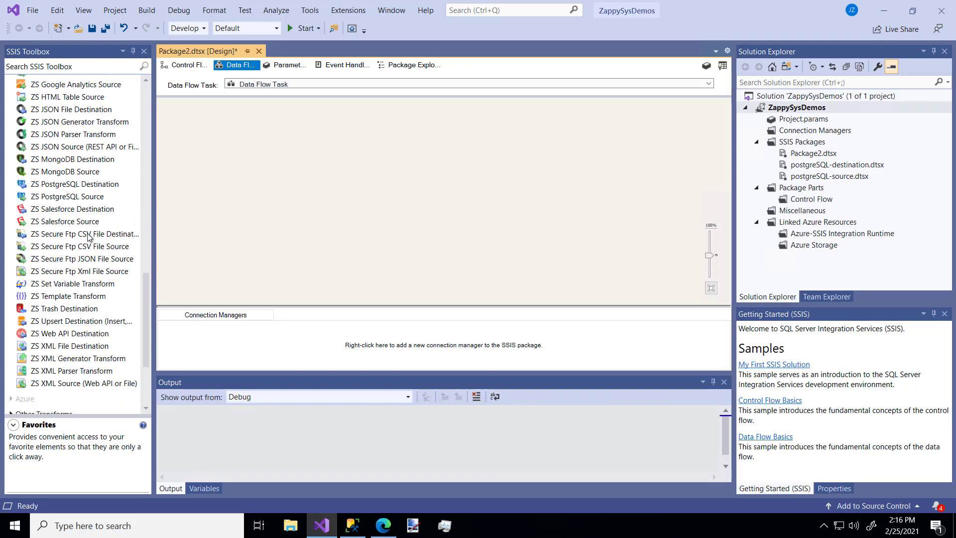
pyautogui.click(66, 221)
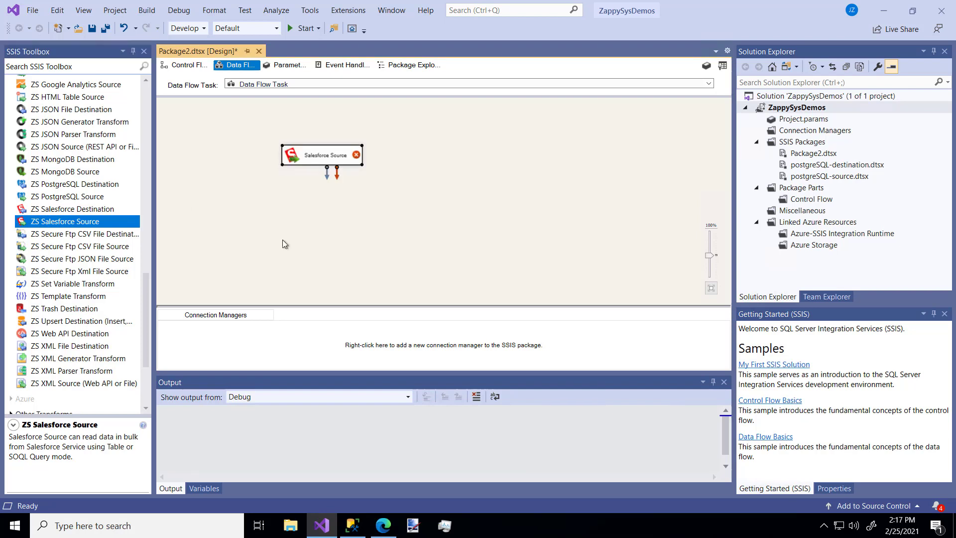
pyautogui.moveTo(276, 266)
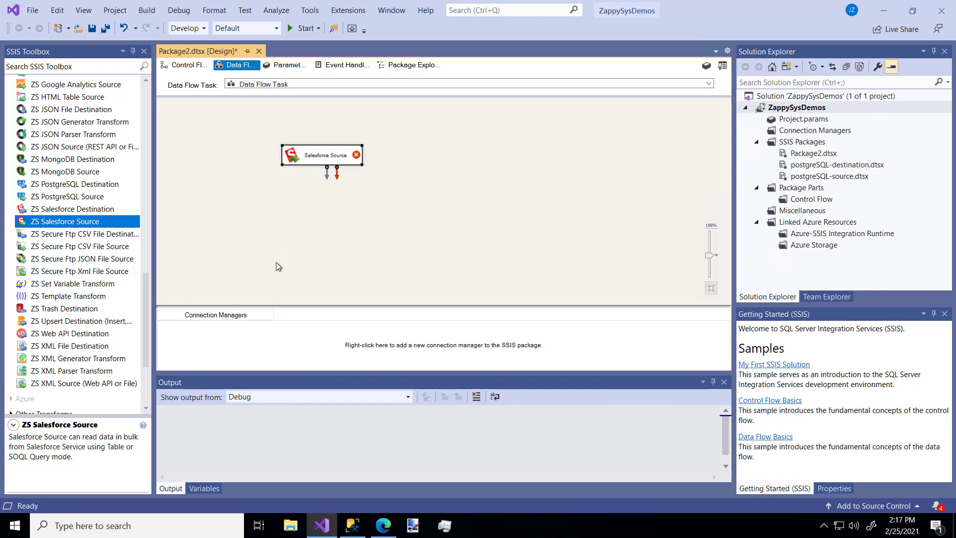
pyautogui.moveTo(271, 349)
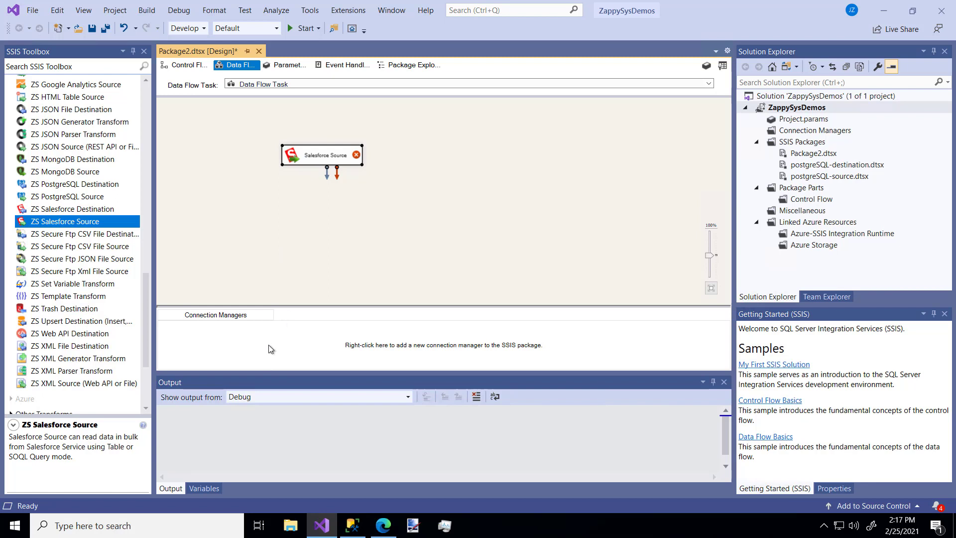
# Check the Connection Managers menu, then open the Salesforce Source editor.
pyautogui.rightClick(270, 348)
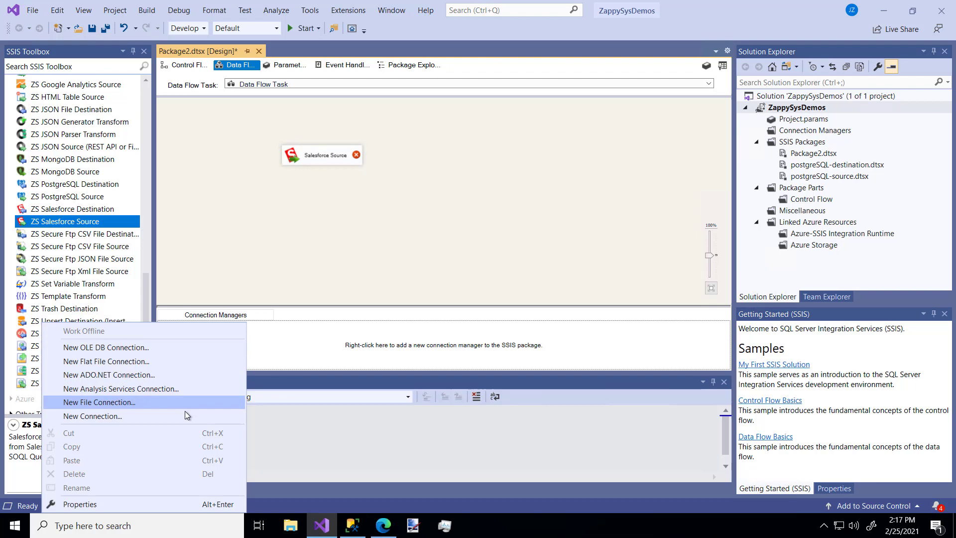
pyautogui.moveTo(92, 416)
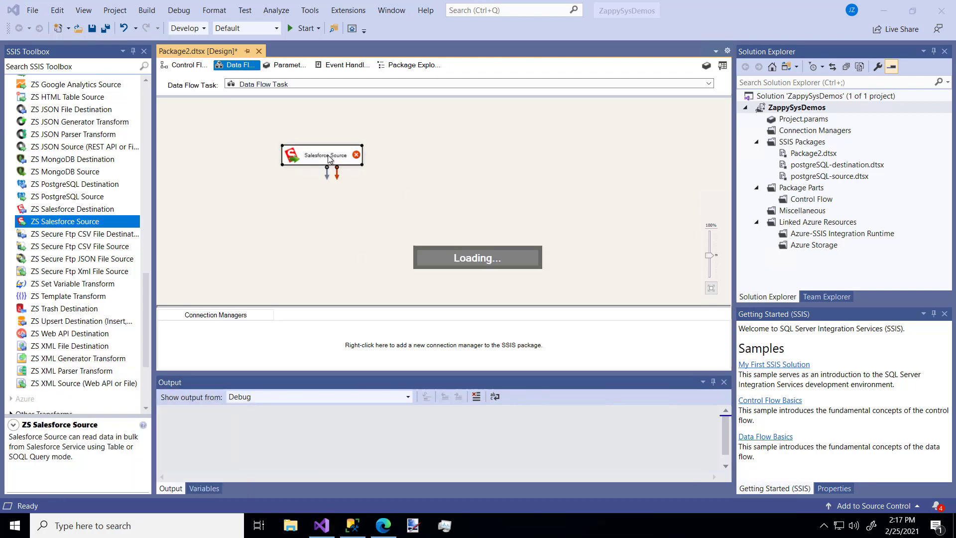
pyautogui.doubleClick(321, 154)
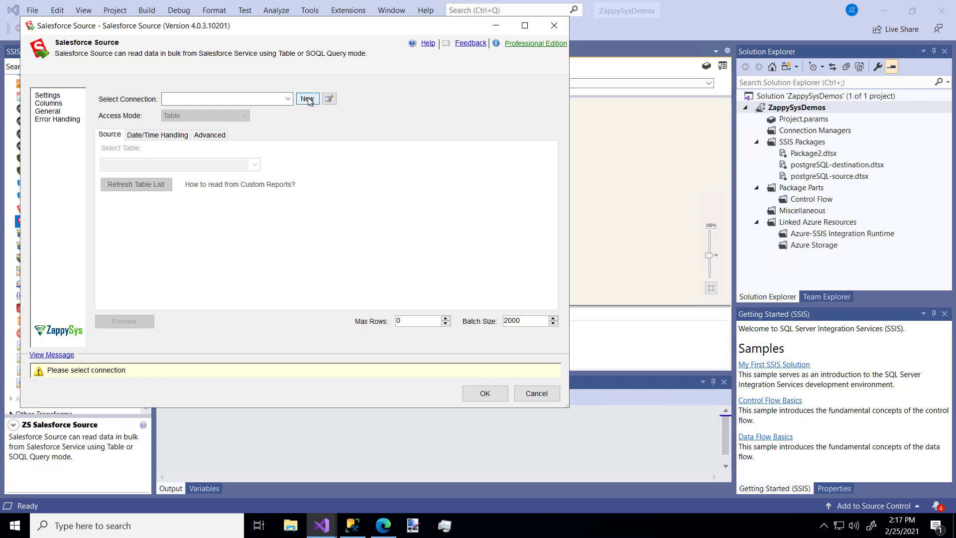
pyautogui.moveTo(451, 148)
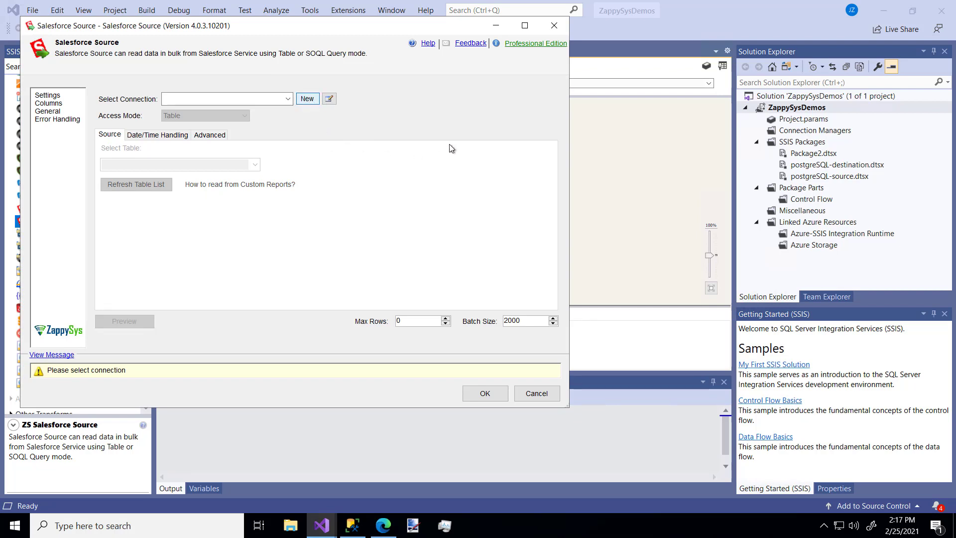
# Create and test the new Salesforce 1 connection, keeping Table access mode.
pyautogui.click(307, 98)
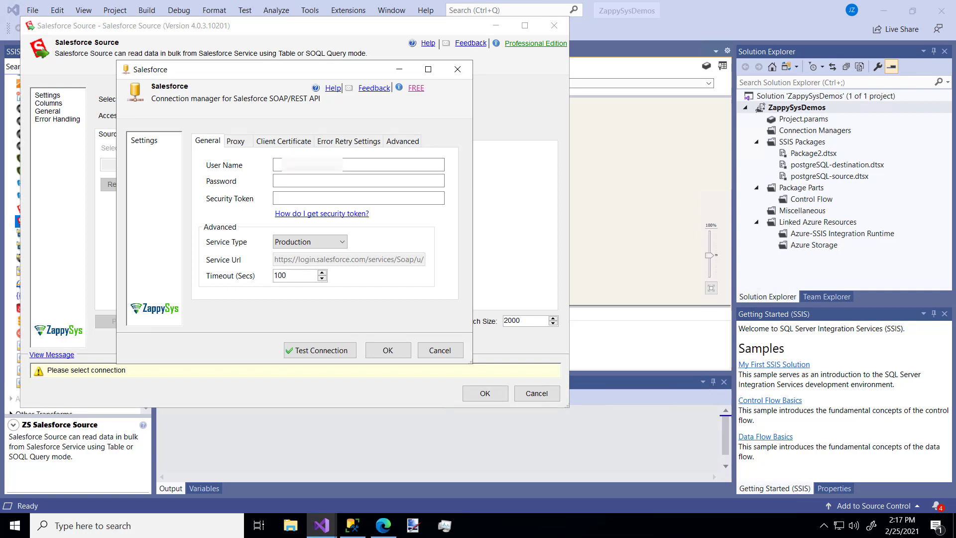
pyautogui.click(358, 164)
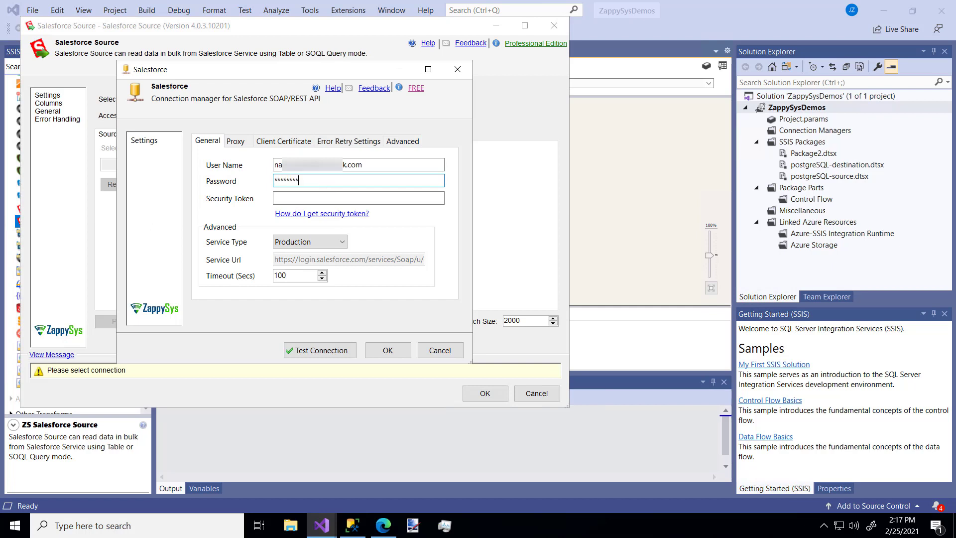
pyautogui.moveTo(400, 206)
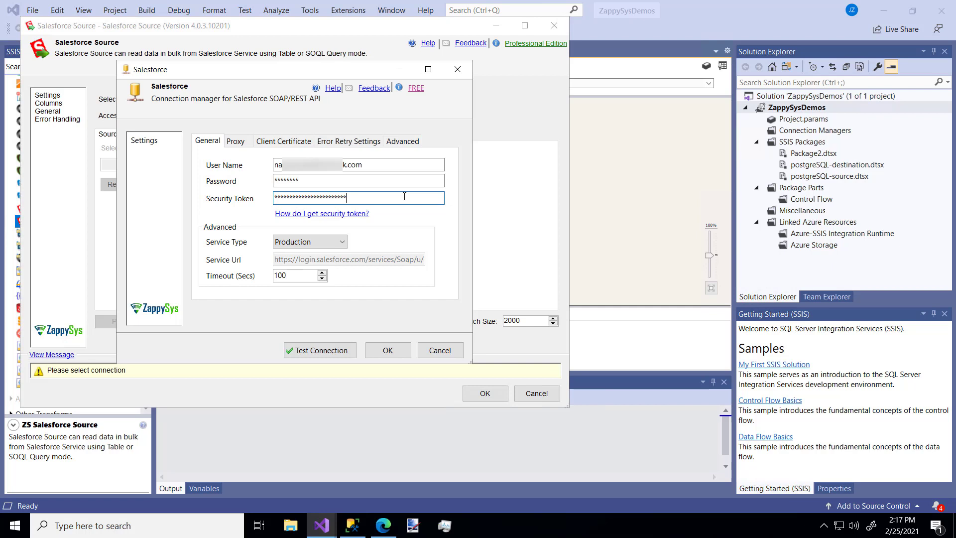
pyautogui.moveTo(404, 196)
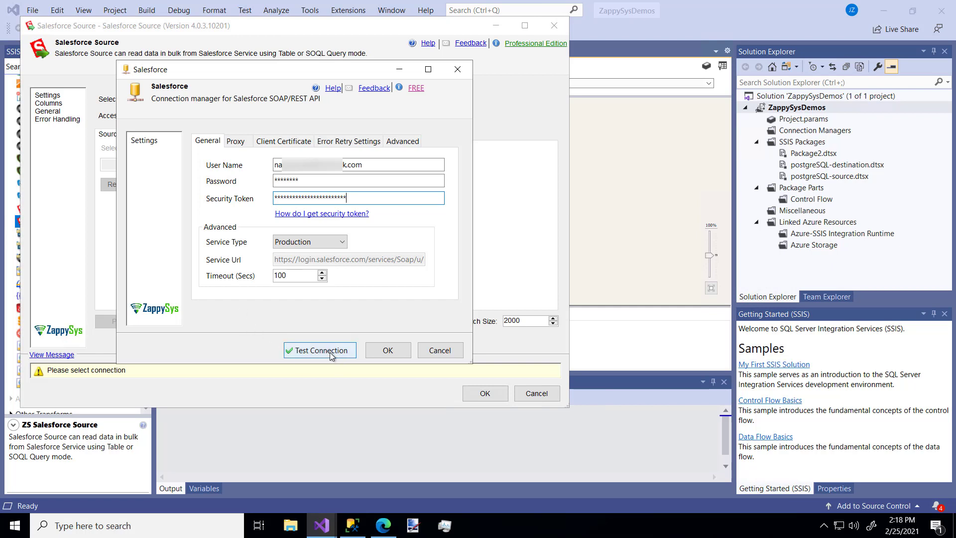
pyautogui.click(319, 350)
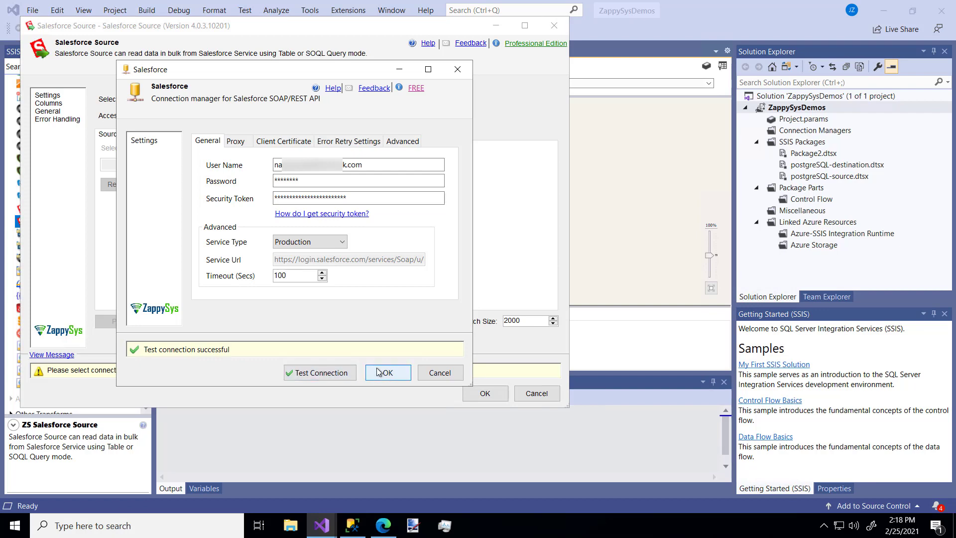
pyautogui.click(383, 525)
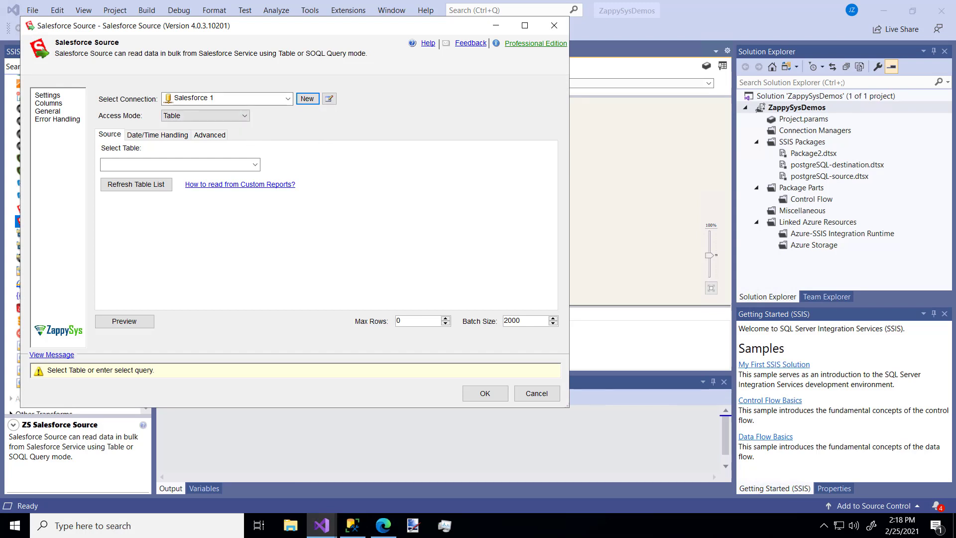
# Select the Account table and preview its records.
pyautogui.click(204, 115)
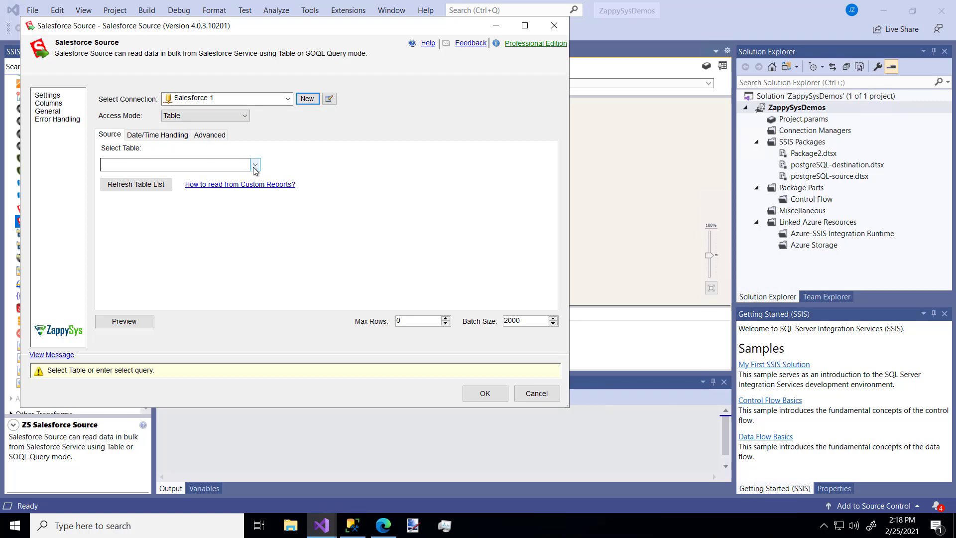
pyautogui.click(255, 164)
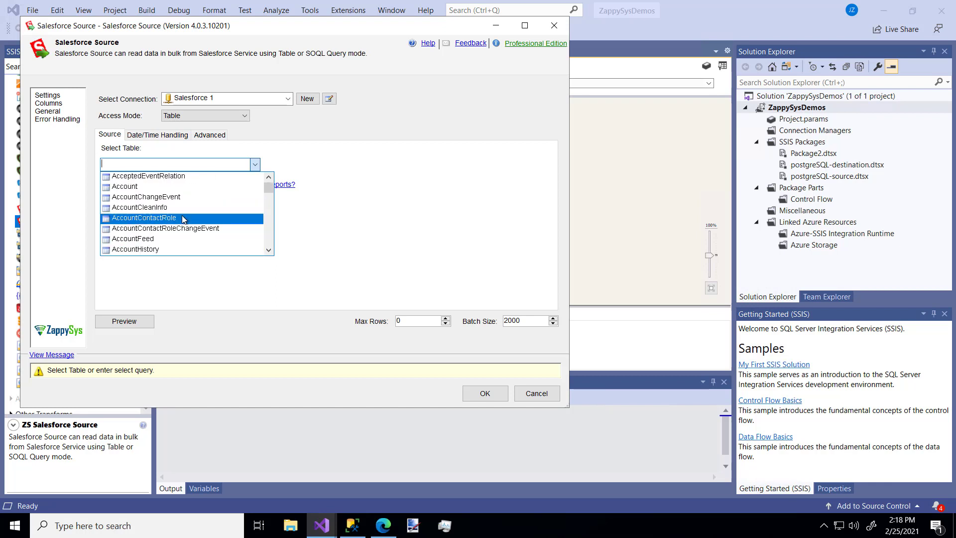
pyautogui.click(124, 186)
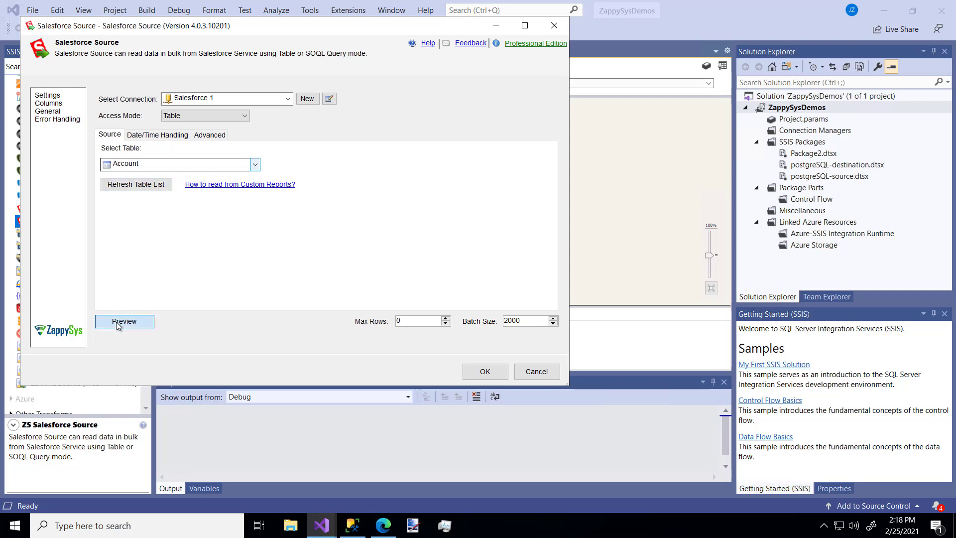
pyautogui.click(124, 321)
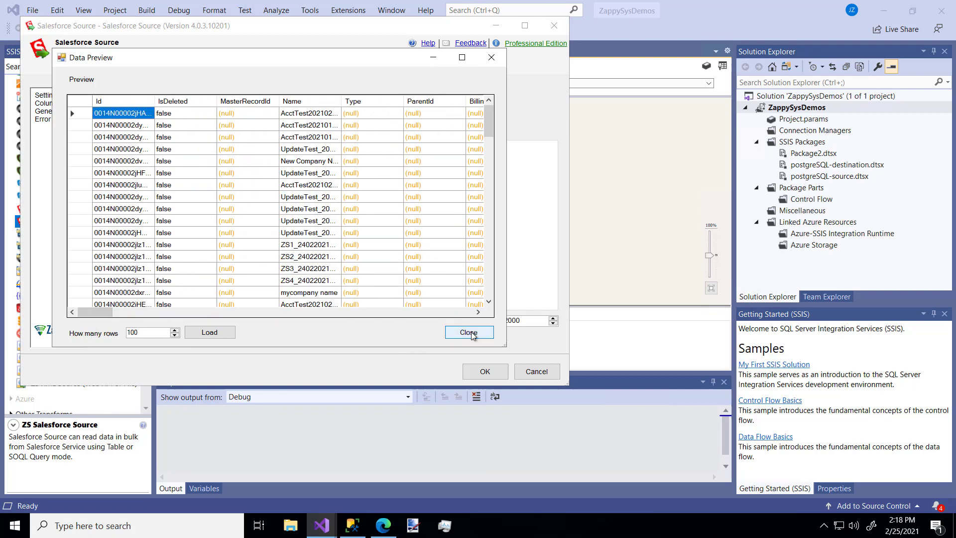
pyautogui.click(469, 332)
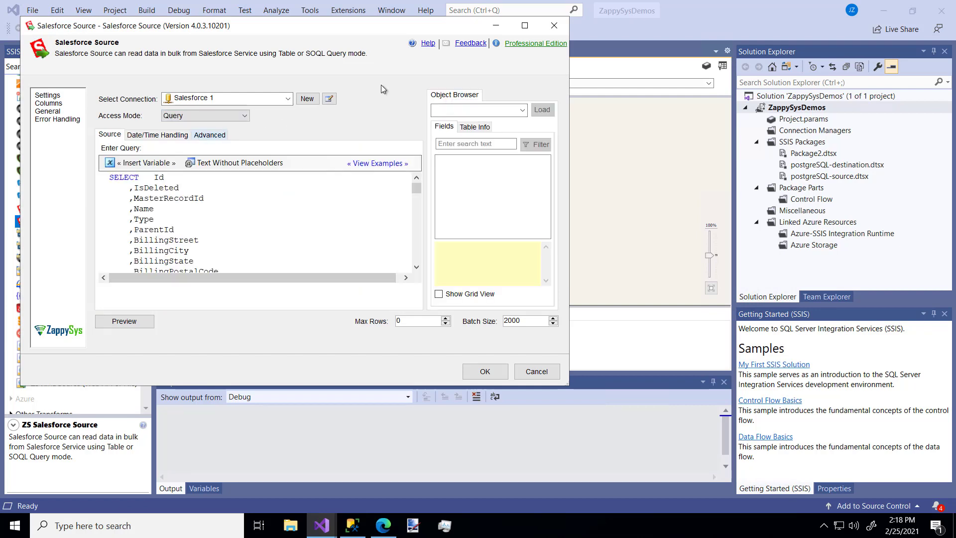
# Maximize the source editor and load the Account object in the Object Browser.
pyautogui.click(524, 25)
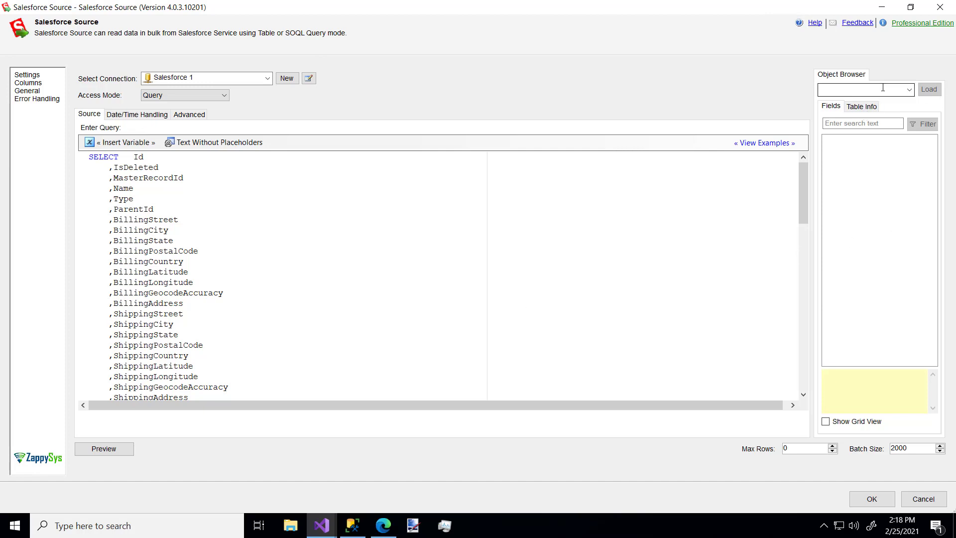
pyautogui.click(909, 89)
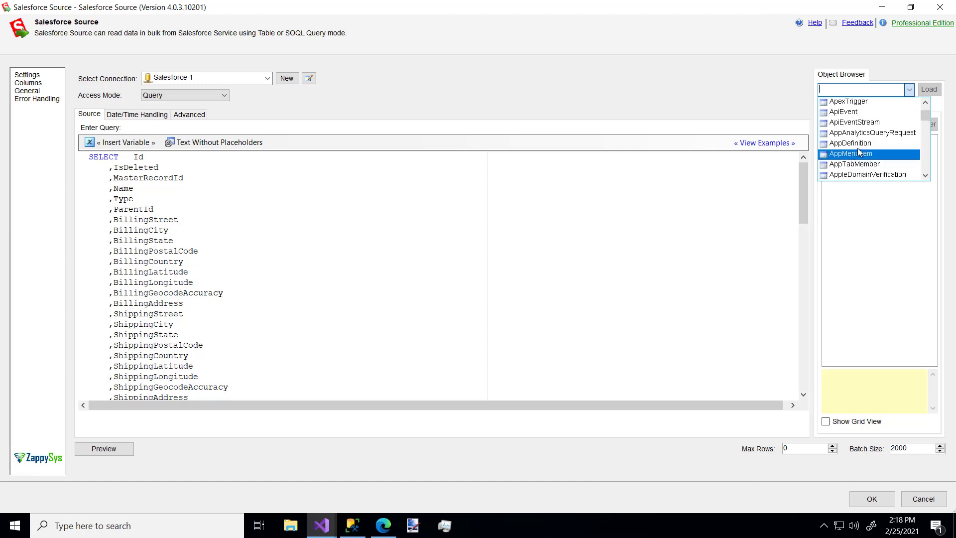
pyautogui.click(929, 89)
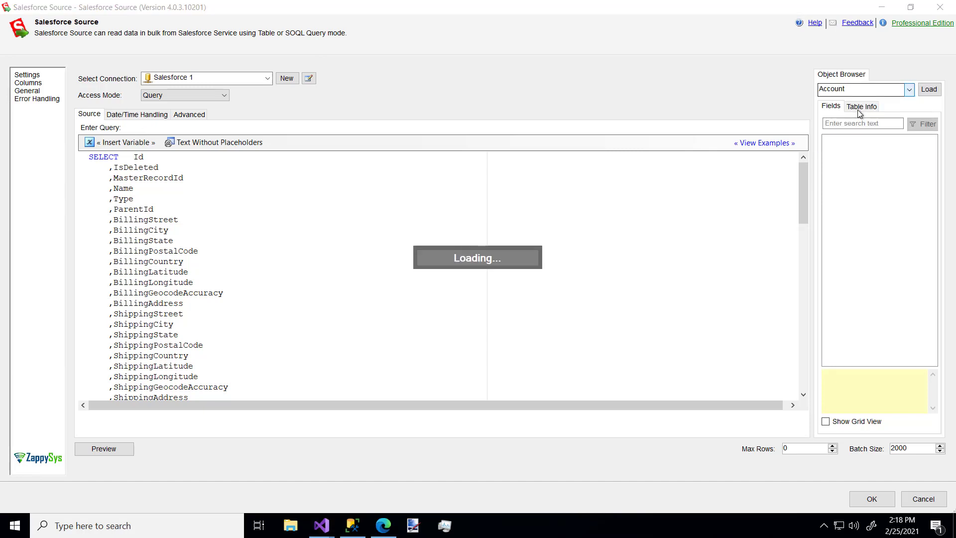
pyautogui.click(929, 89)
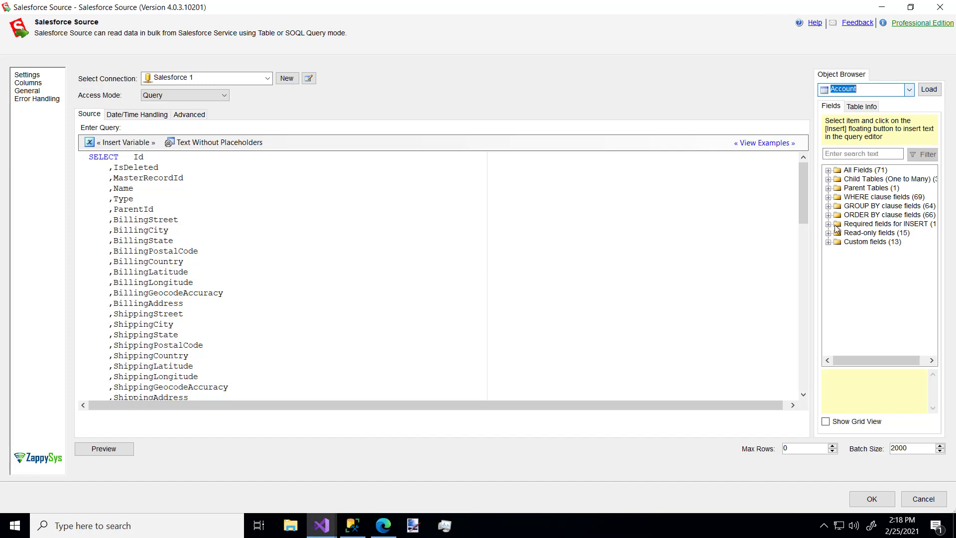
pyautogui.moveTo(940, 186)
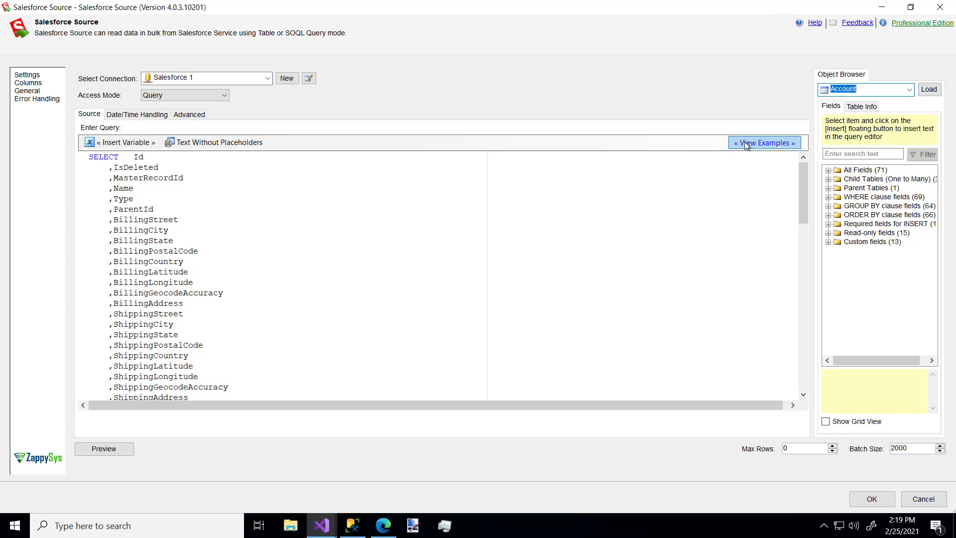
# Insert the basic SOQL example query and preview the Contact results.
pyautogui.click(764, 143)
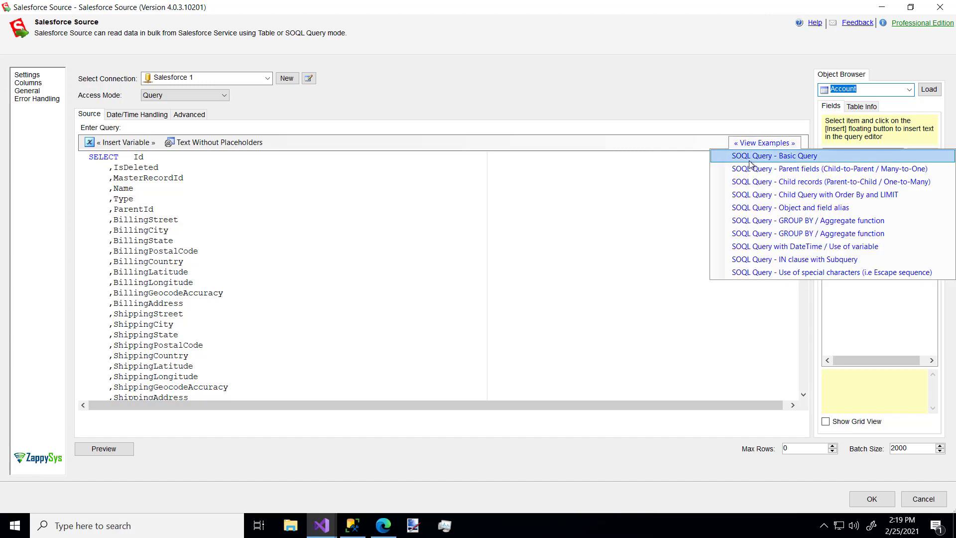
pyautogui.click(778, 156)
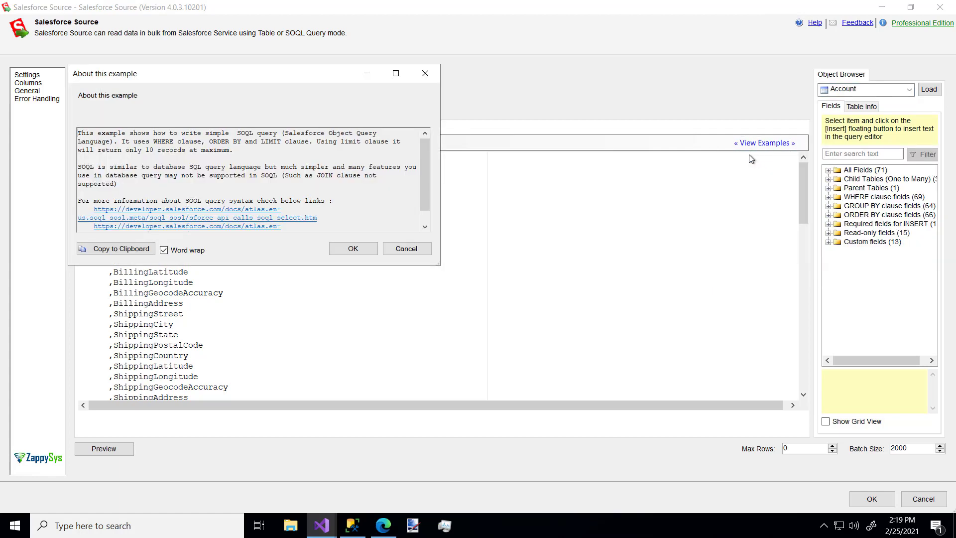
pyautogui.click(352, 248)
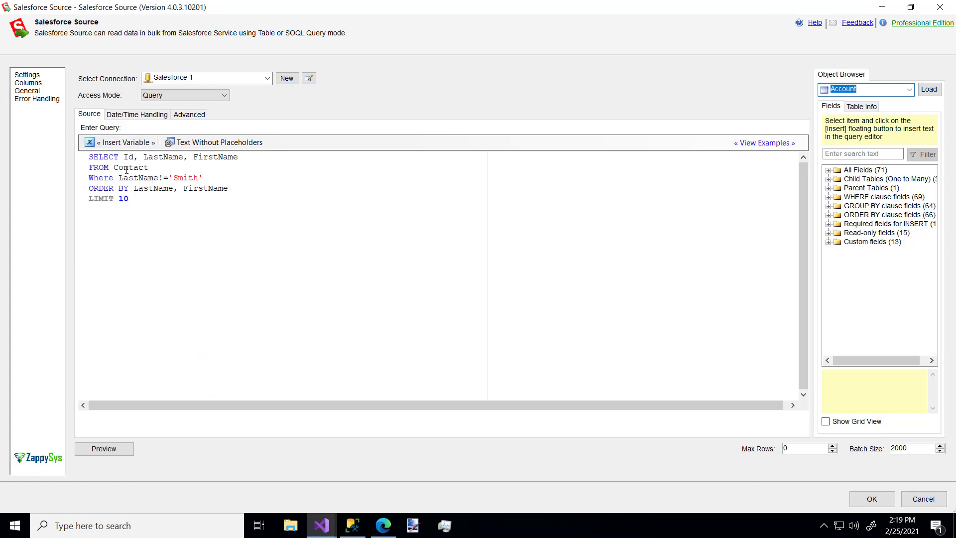
pyautogui.moveTo(89, 465)
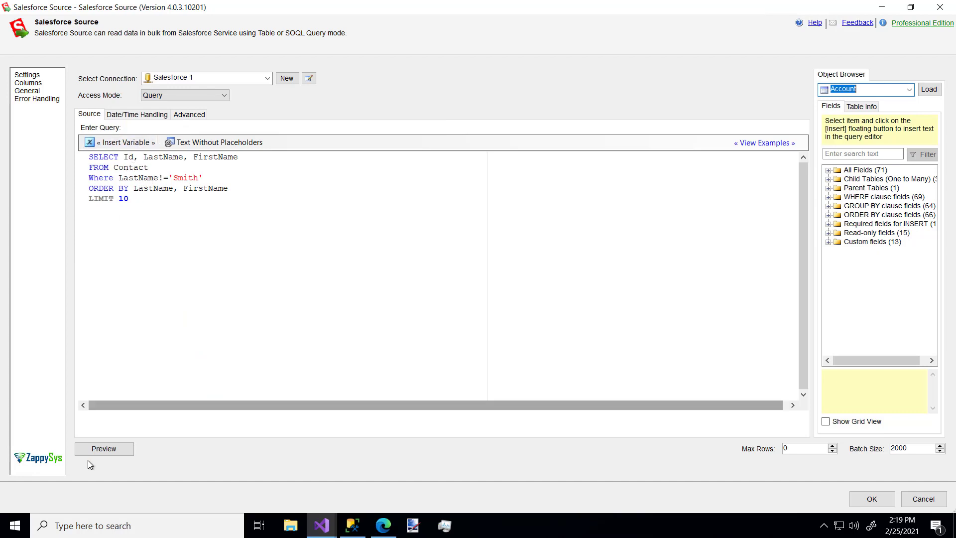
pyautogui.click(103, 449)
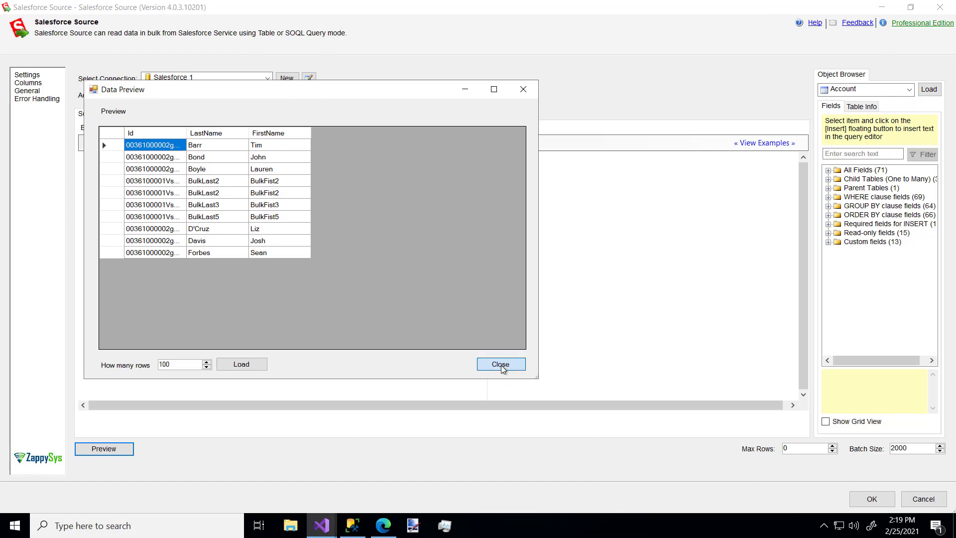
pyautogui.click(500, 364)
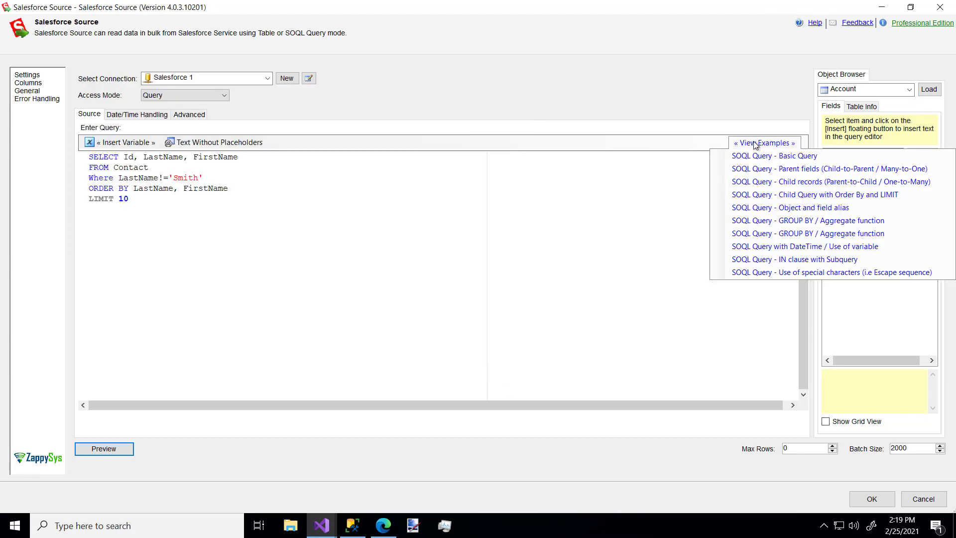
pyautogui.moveTo(794, 259)
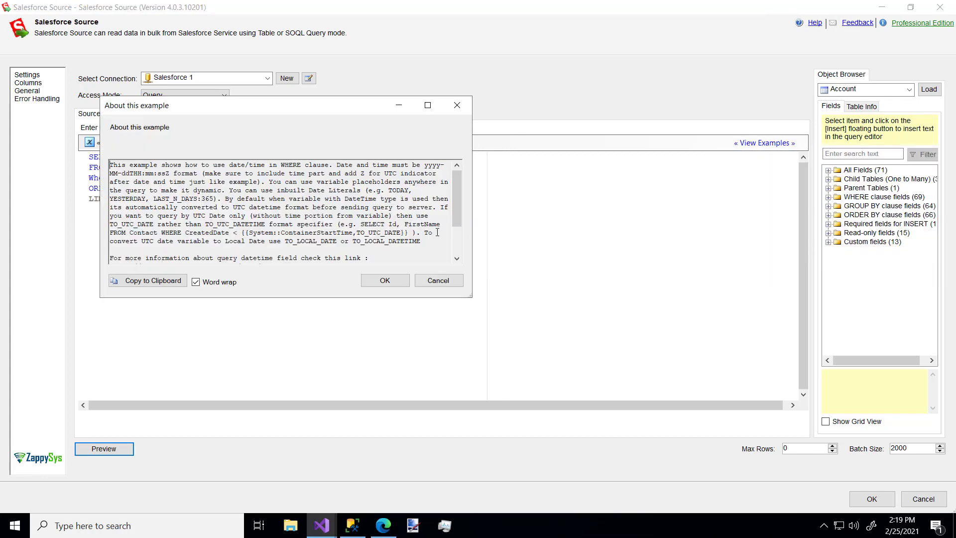
# Apply the DateTime example to the Contact query and save the source settings.
pyautogui.click(384, 280)
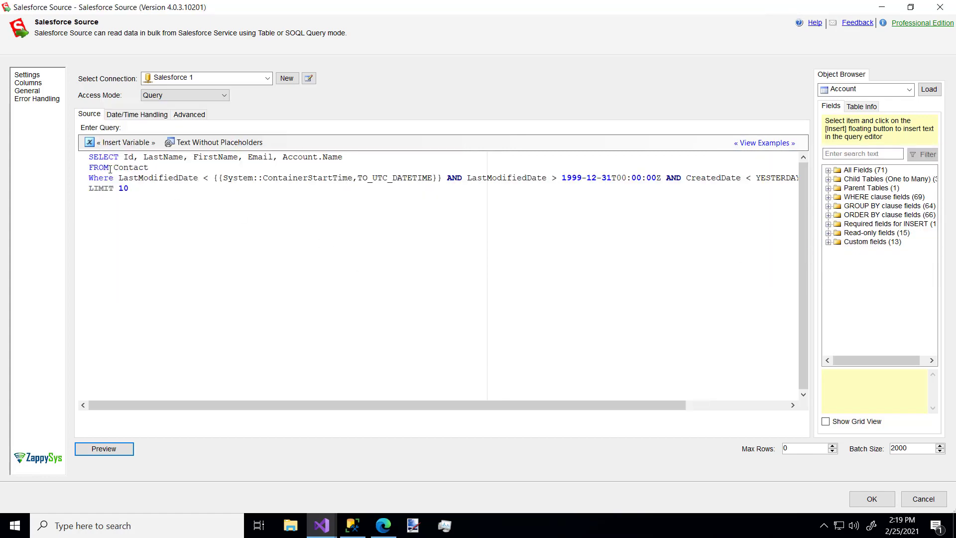
pyautogui.doubleClick(129, 167)
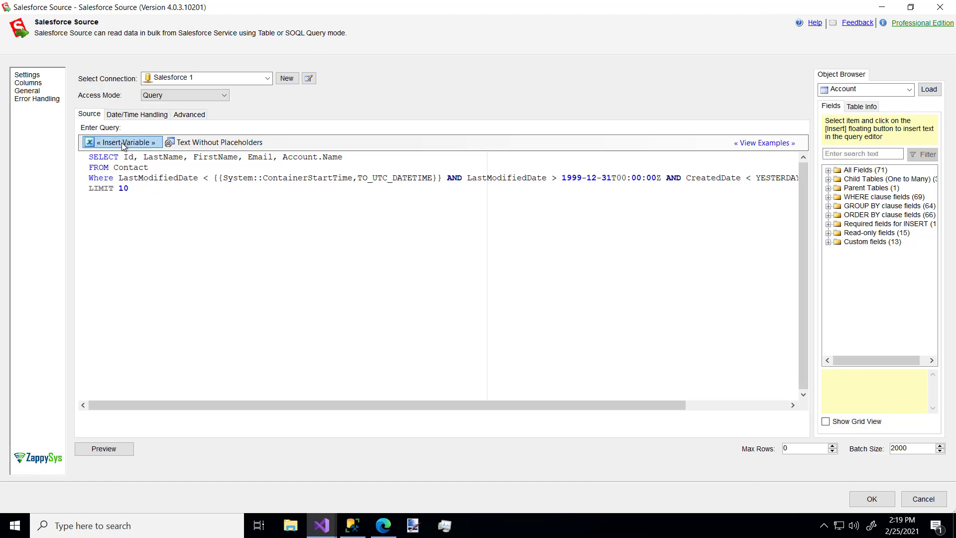
pyautogui.click(121, 142)
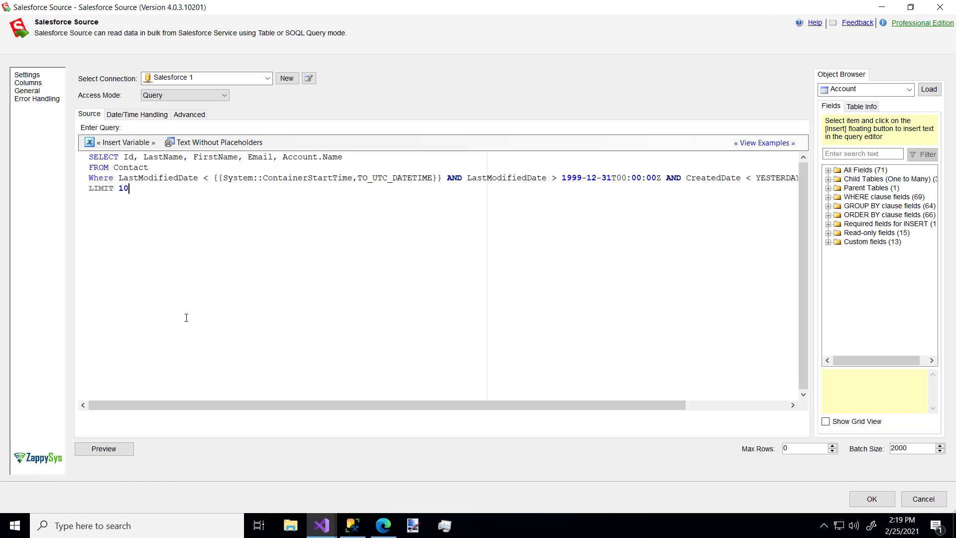
pyautogui.click(103, 448)
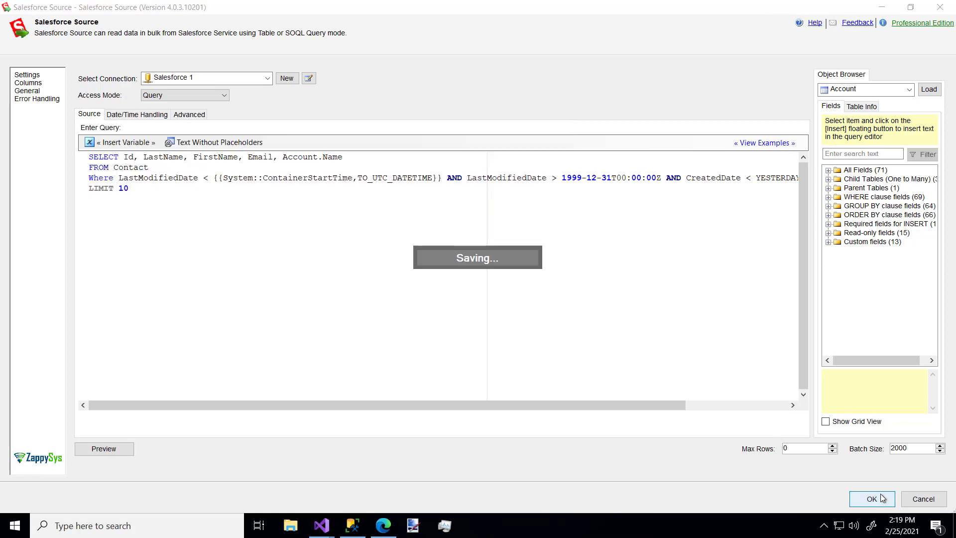
pyautogui.click(872, 499)
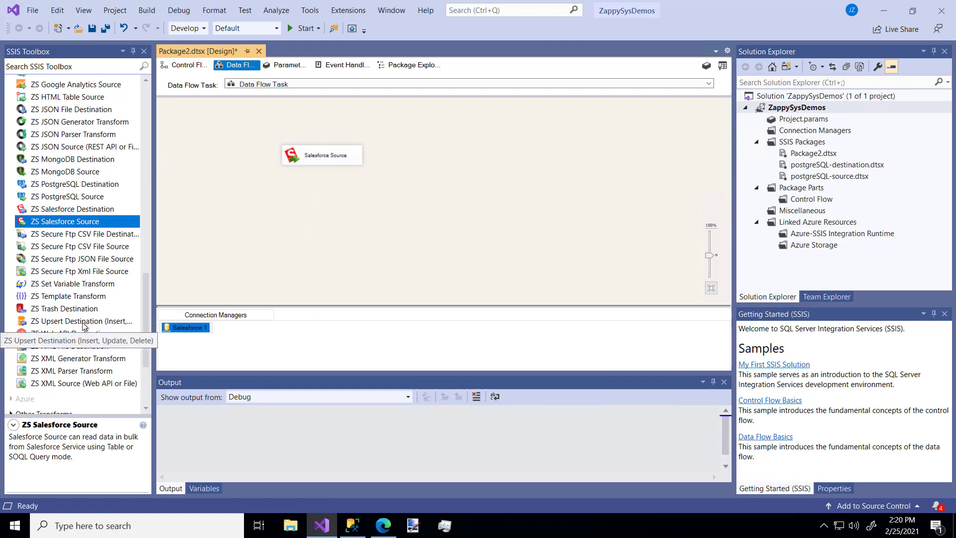
# Add a ZS Upsert Destination, connect the Salesforce Source to it, and open its editor.
pyautogui.click(82, 321)
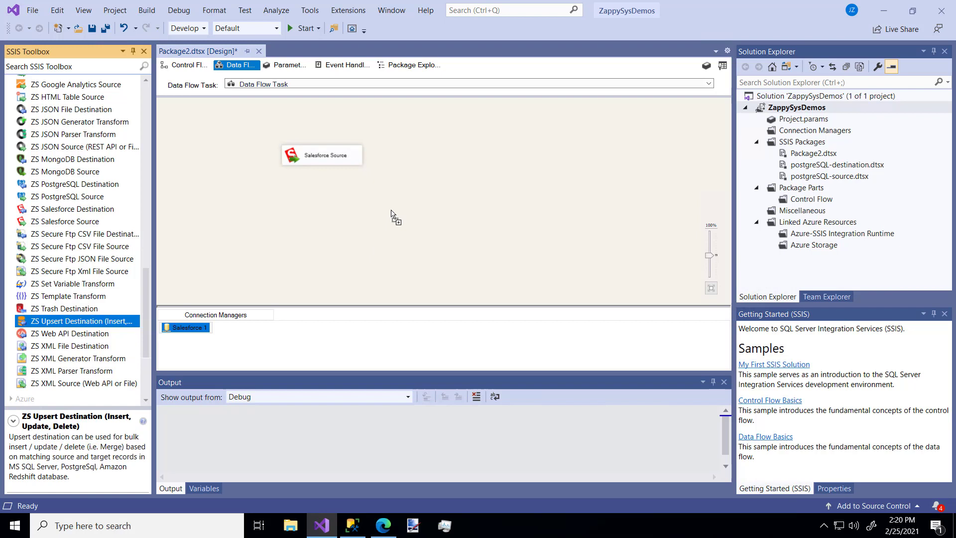
pyautogui.moveTo(79, 320); pyautogui.dragTo(459, 219)
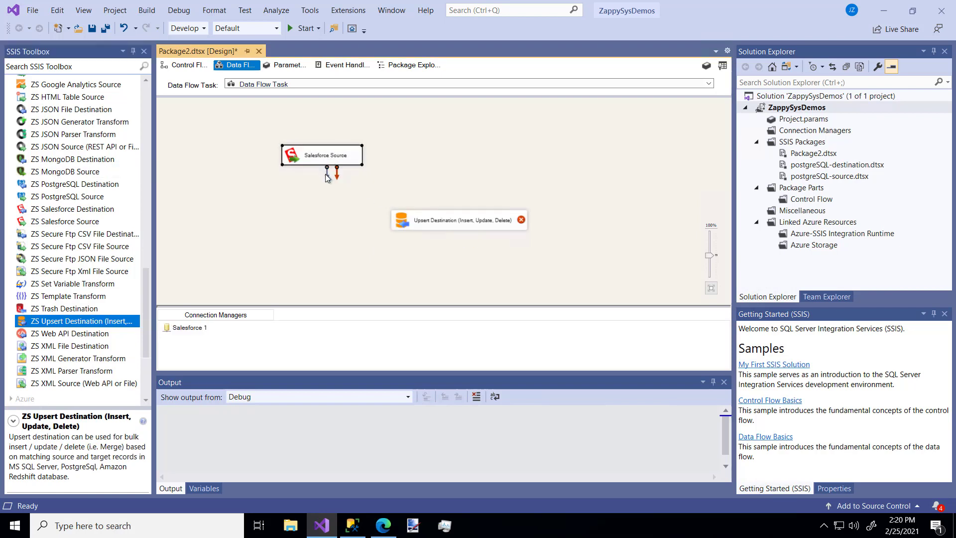
pyautogui.moveTo(328, 175); pyautogui.dragTo(459, 220)
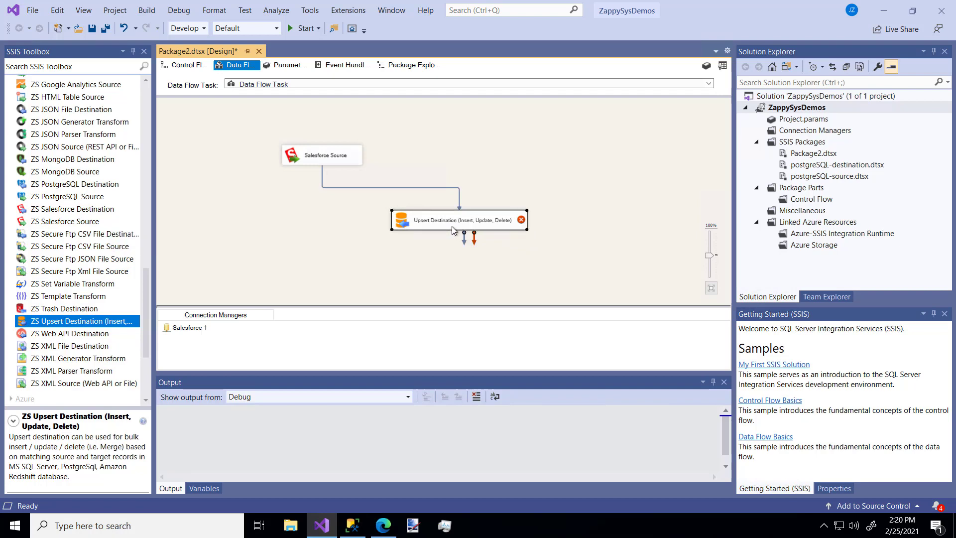
pyautogui.doubleClick(459, 220)
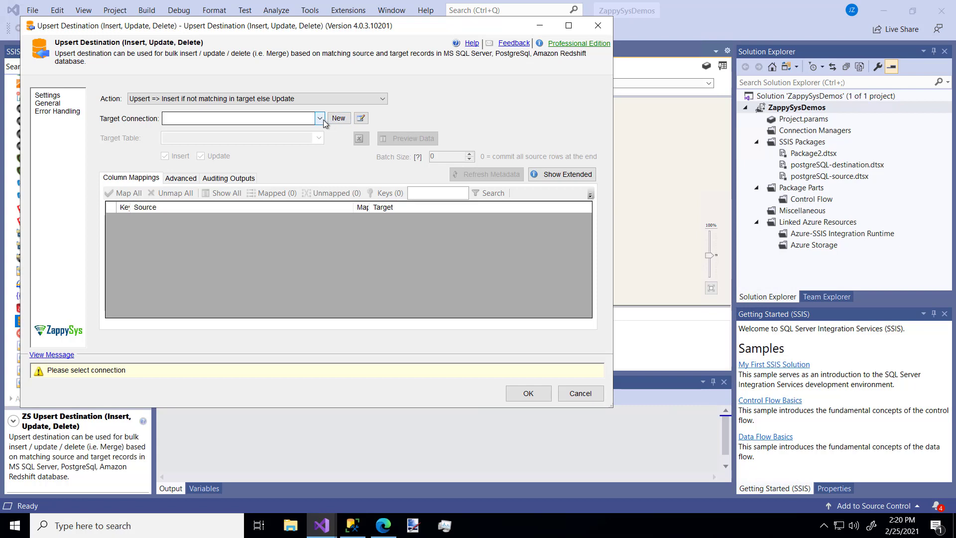
# Use the Test connection and create the target table SalesforceUpsertDestinationTable.
pyautogui.click(319, 117)
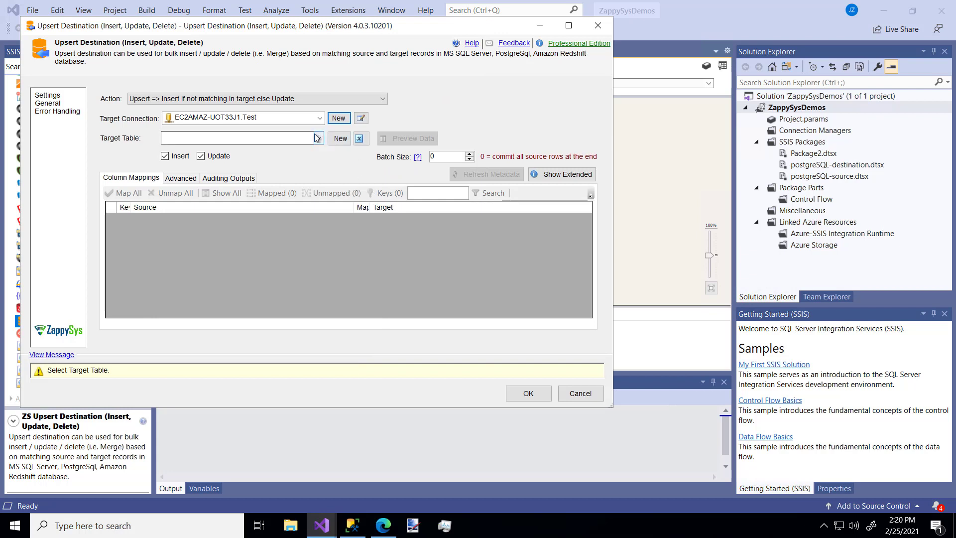
pyautogui.click(316, 138)
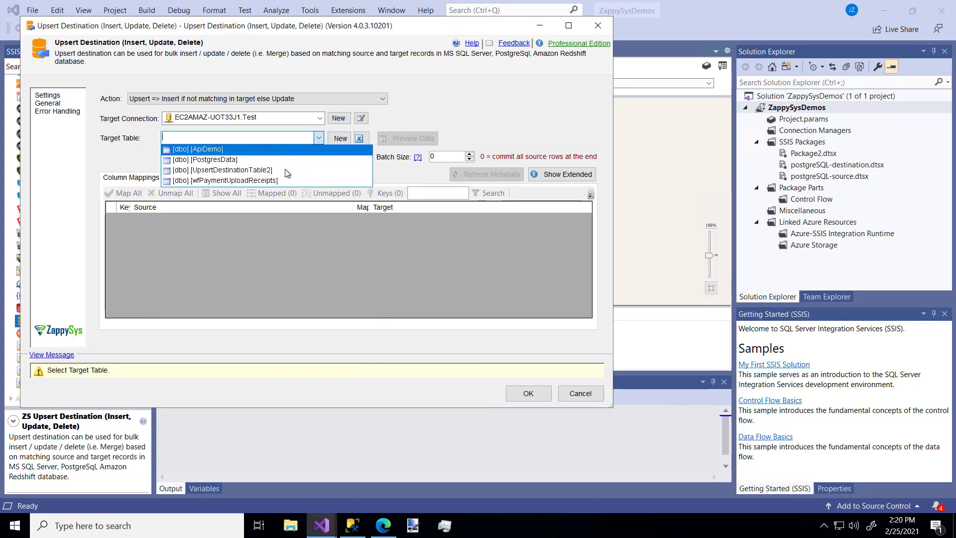
pyautogui.moveTo(418, 116)
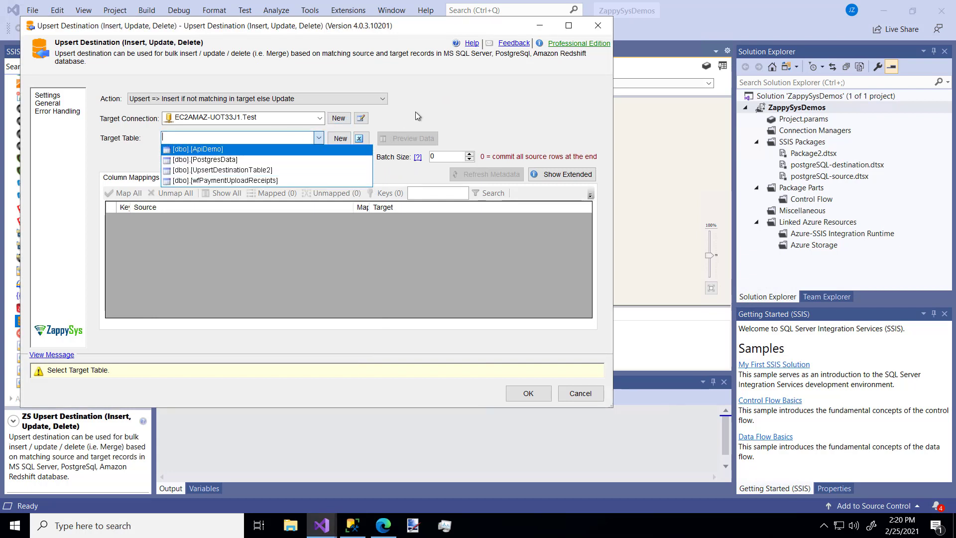
pyautogui.click(339, 138)
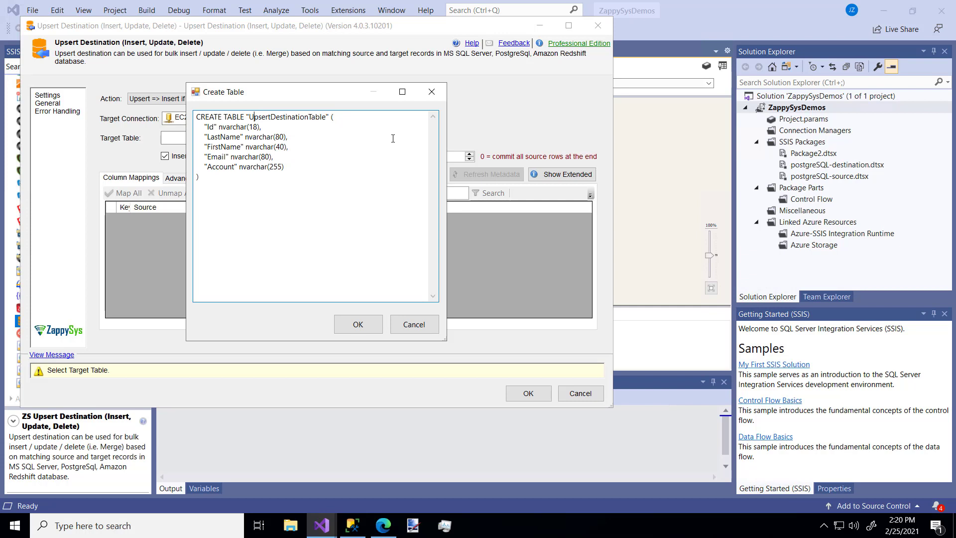
pyautogui.write('Salesforce')
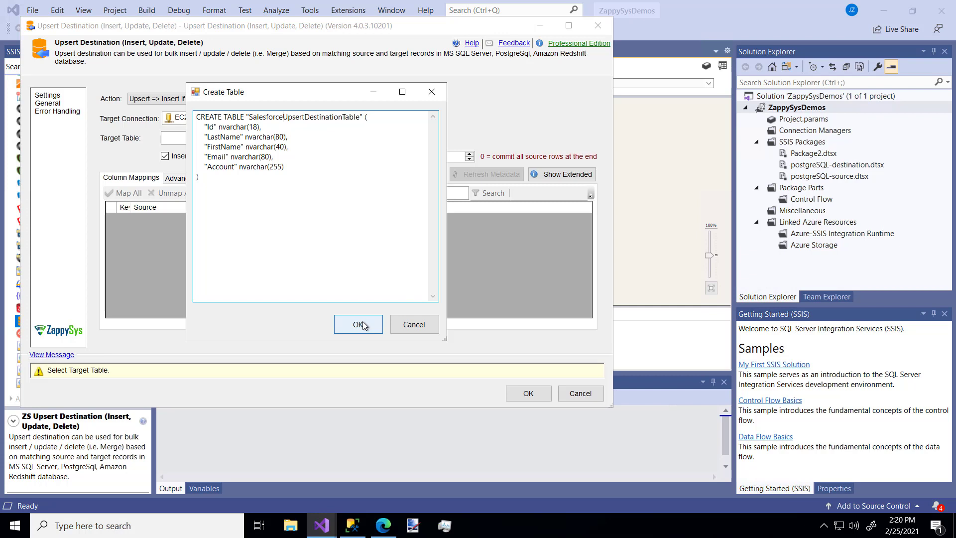
pyautogui.click(358, 324)
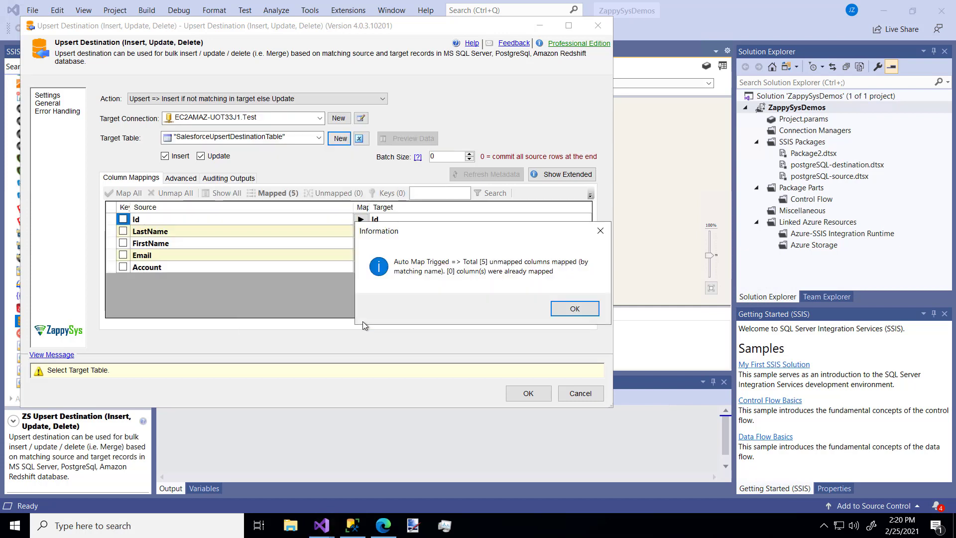
pyautogui.moveTo(513, 269)
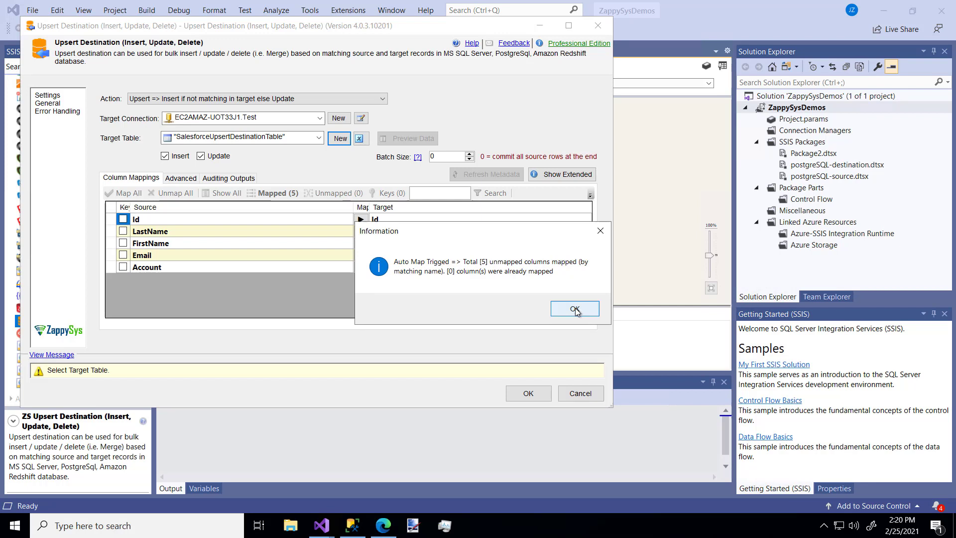
# Dismiss the auto-map summary, tick Key for Id, and review Action options.
pyautogui.click(574, 309)
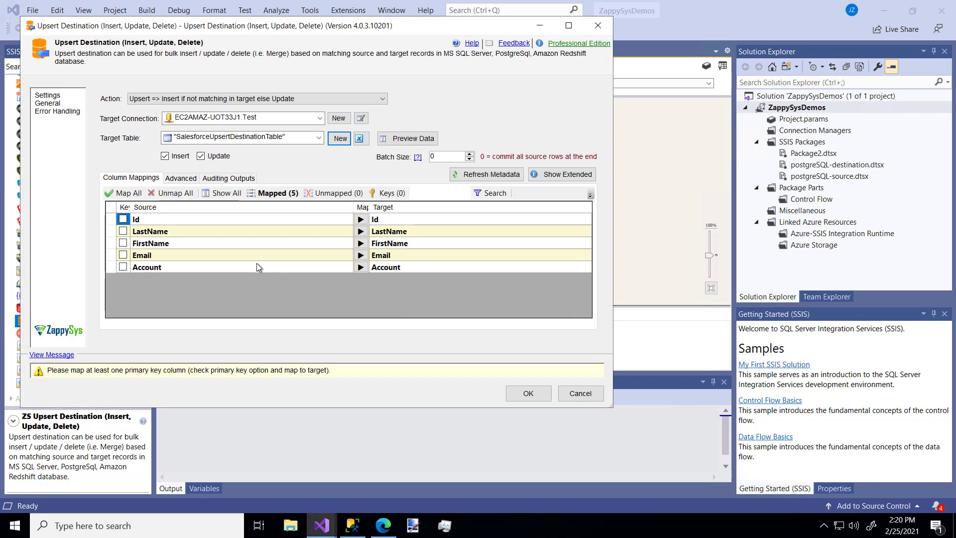
pyautogui.click(122, 220)
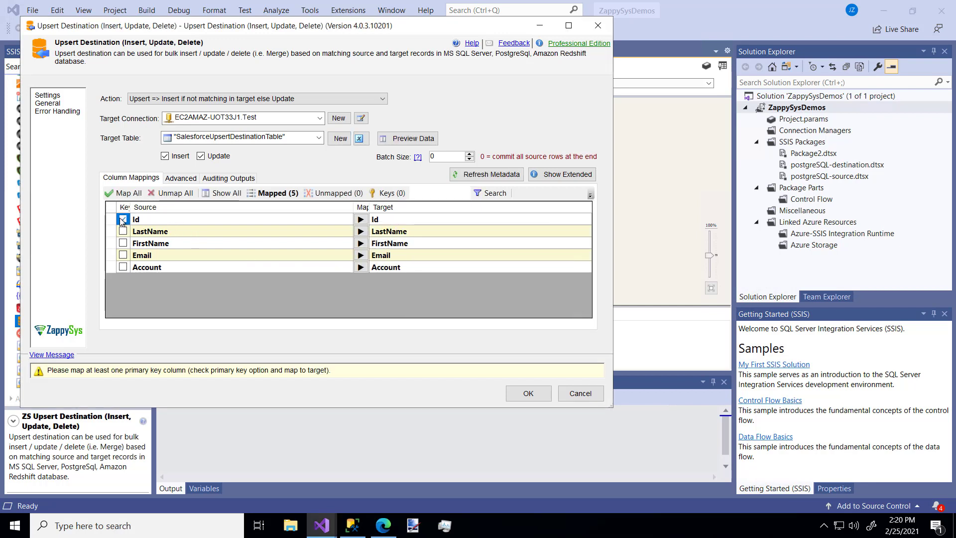
pyautogui.click(123, 220)
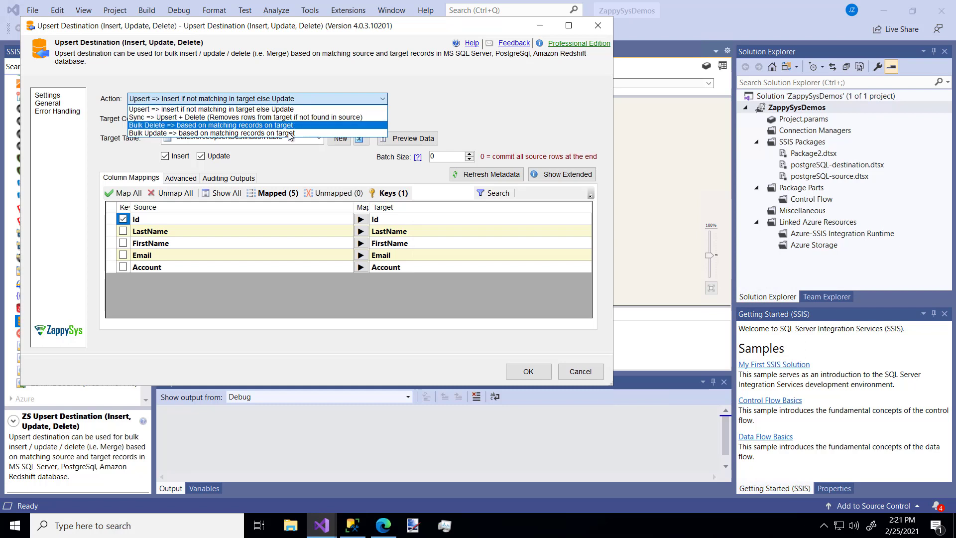
pyautogui.moveTo(213, 133)
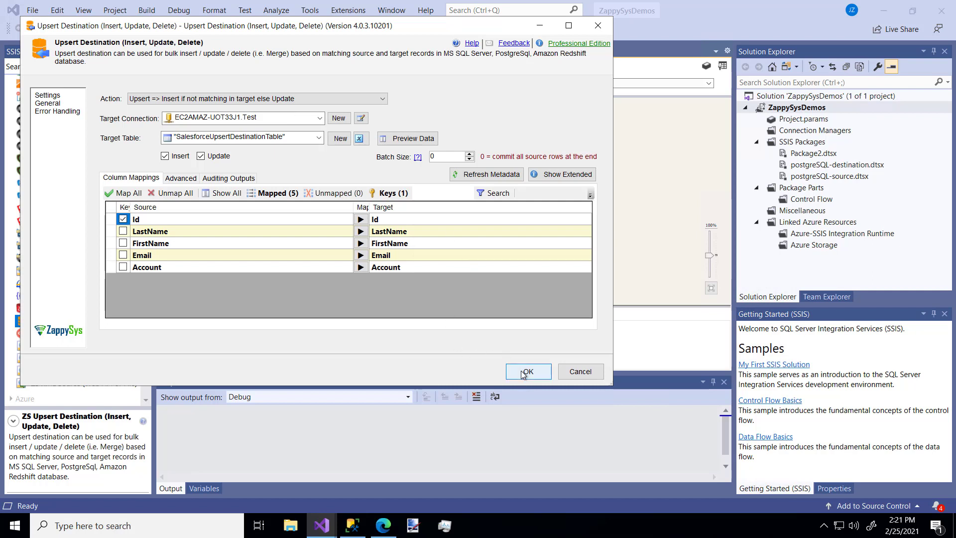
# Save the Upsert Destination and confirm creating an index on Id.
pyautogui.click(527, 372)
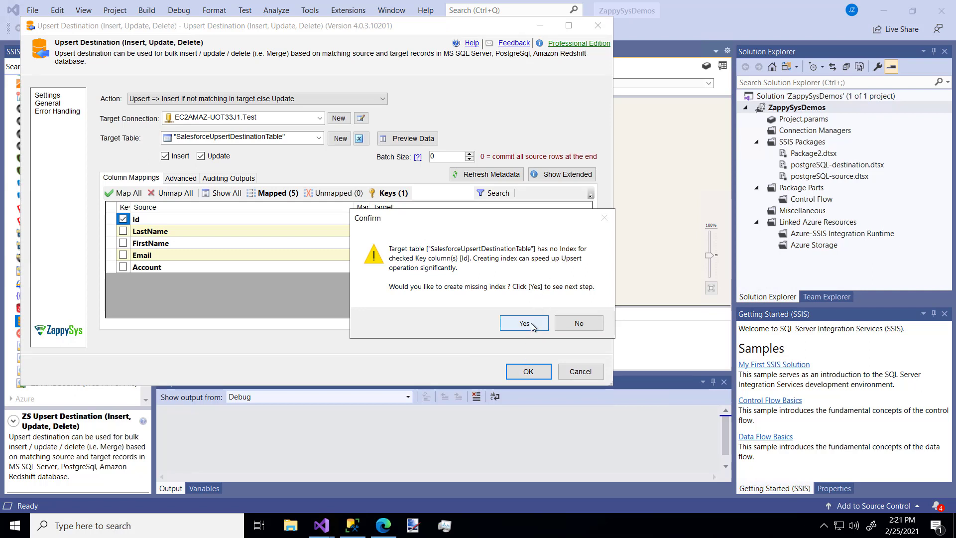
pyautogui.click(522, 323)
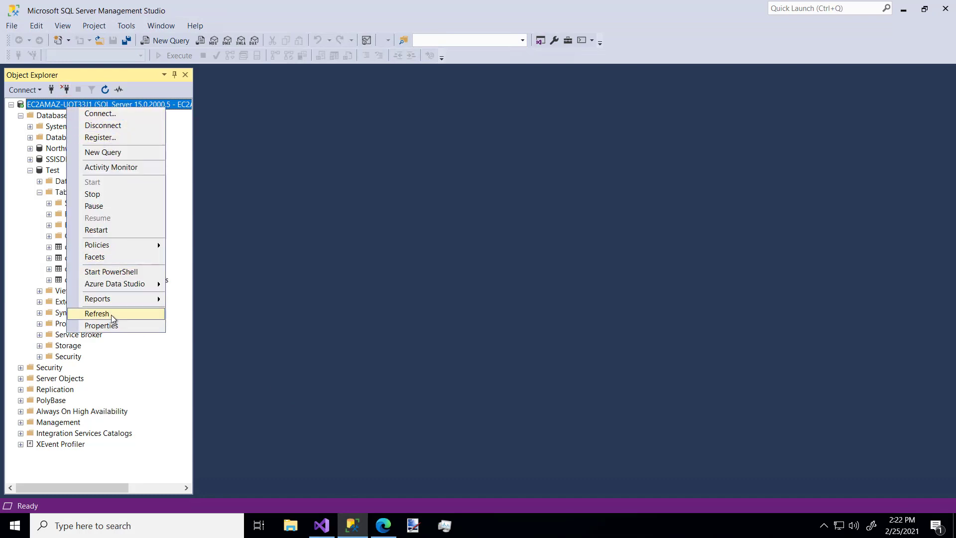
# Refresh Object Explorer and check that the new dbo.SalesforceUpsertDestinationTable in Test has no rows.
pyautogui.click(96, 313)
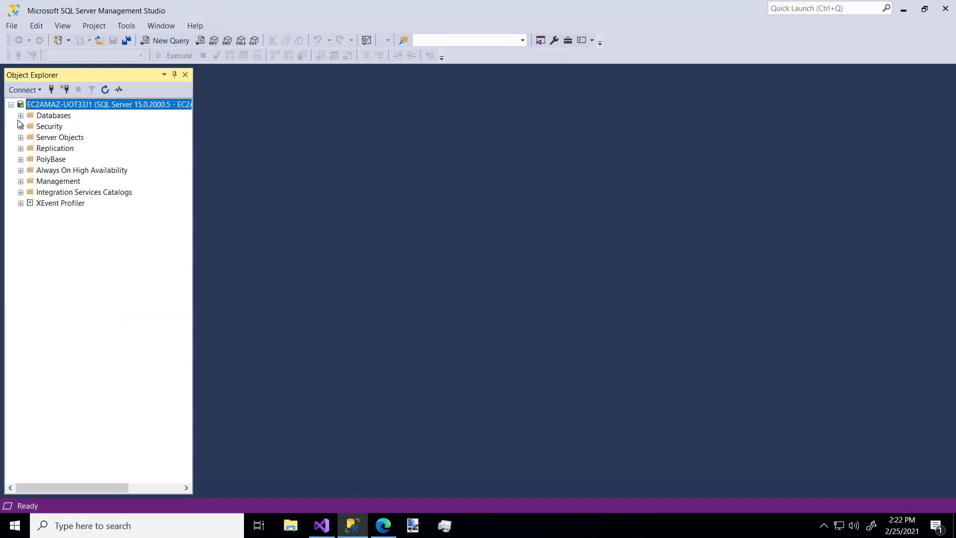
pyautogui.click(20, 115)
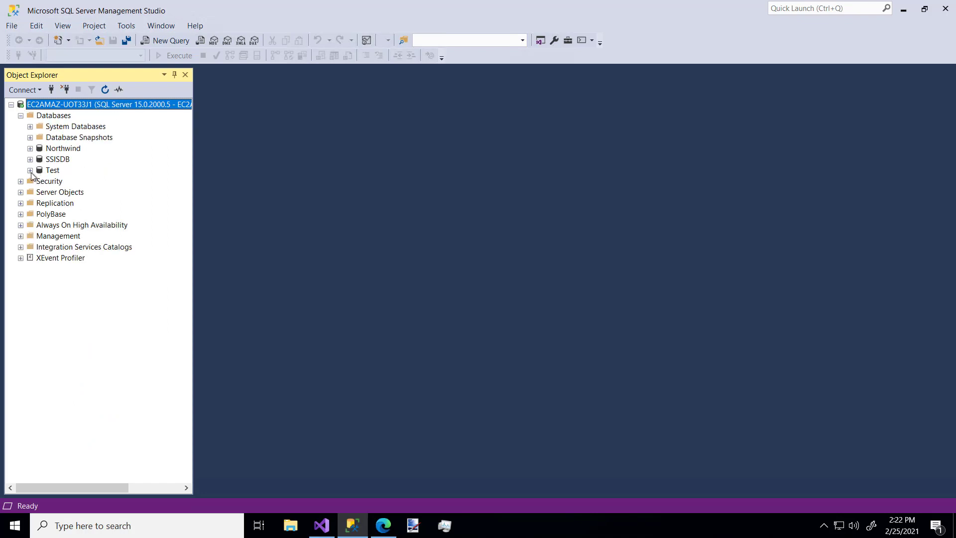
pyautogui.click(30, 171)
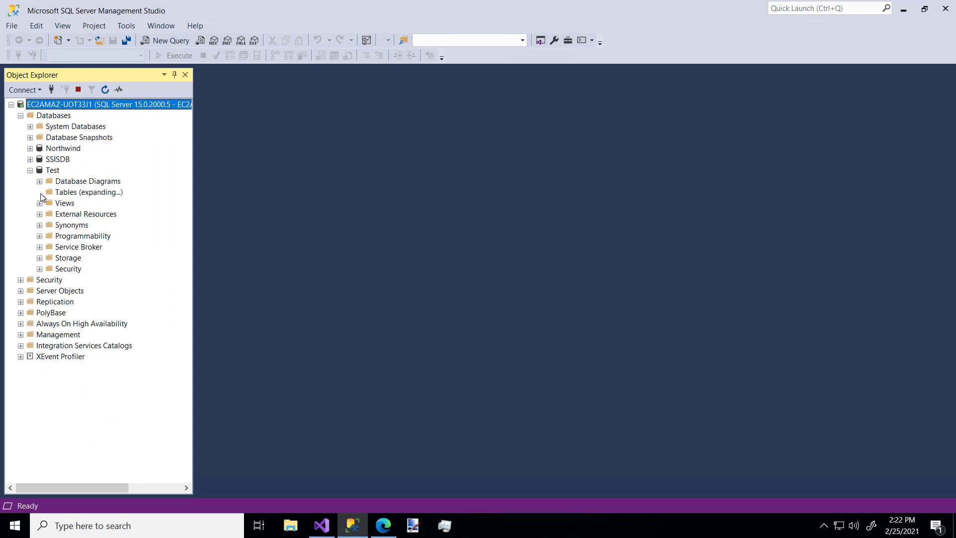
pyautogui.click(39, 192)
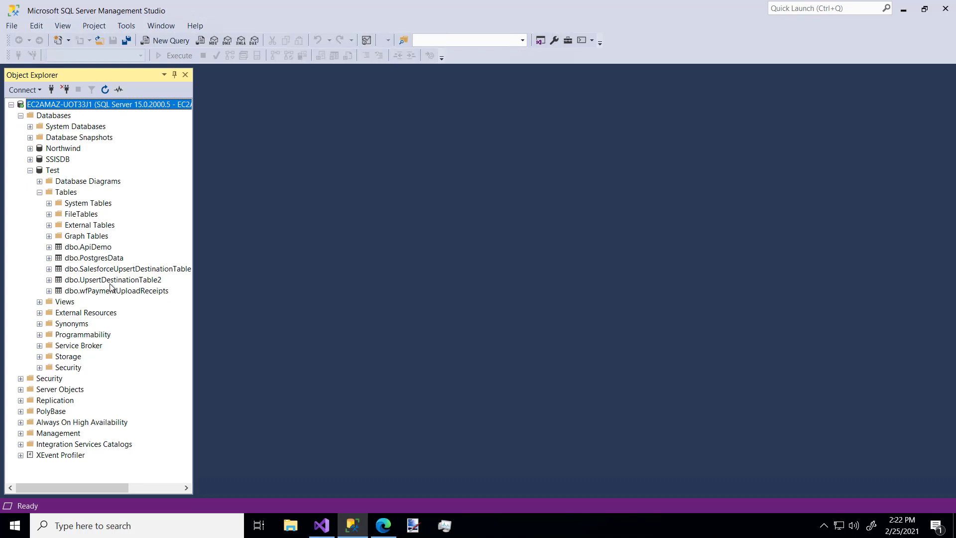
pyautogui.rightClick(124, 268)
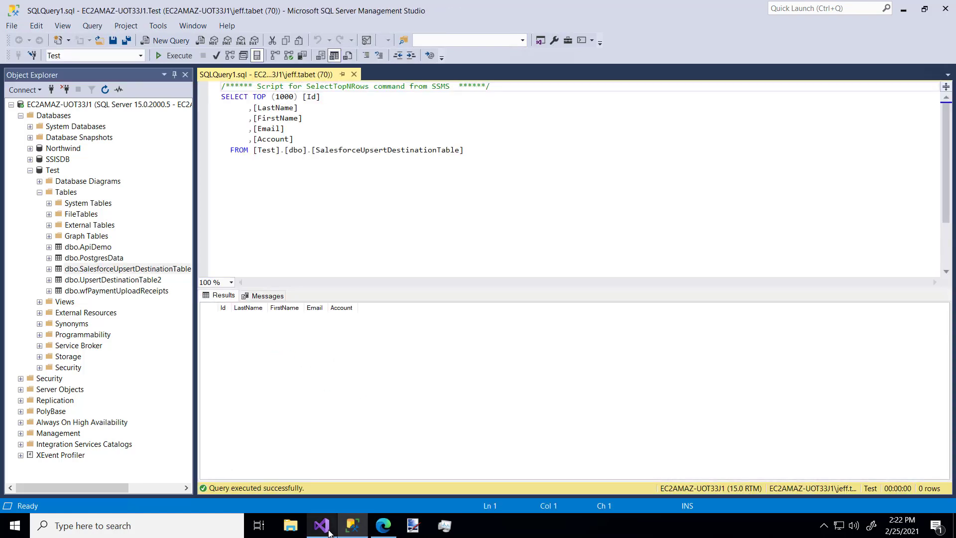
pyautogui.click(322, 525)
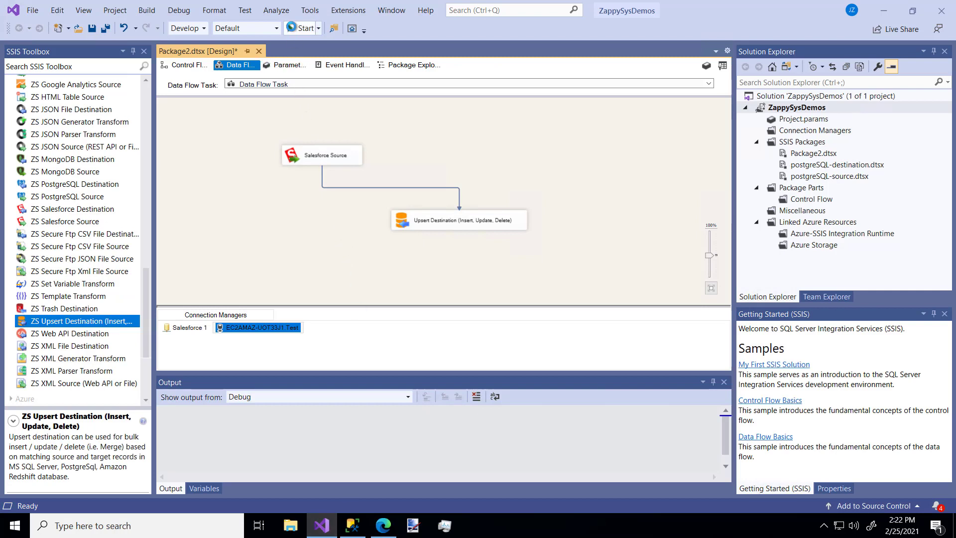
# Run the package, then rerun the SELECT in SSMS to see the 10 loaded Contact rows.
pyautogui.click(299, 28)
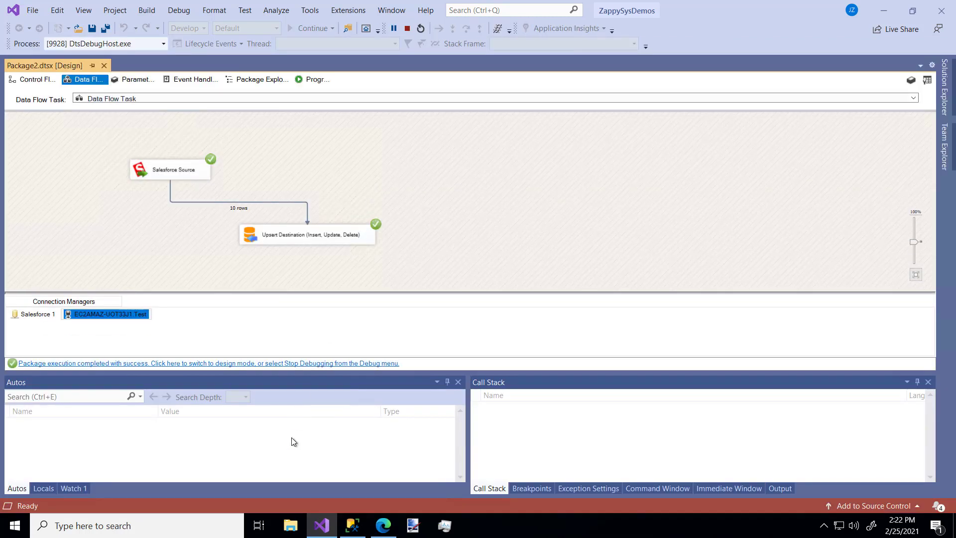
pyautogui.click(352, 525)
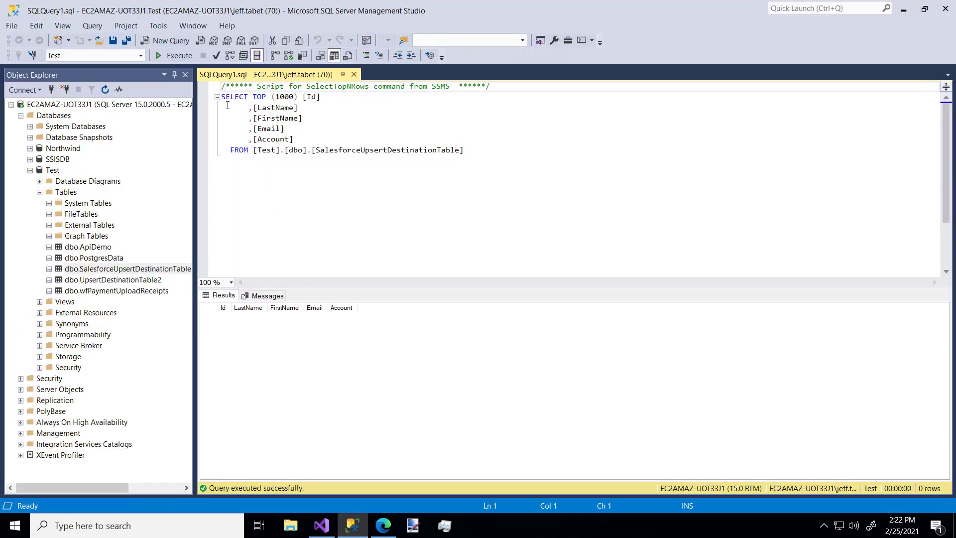
pyautogui.click(174, 55)
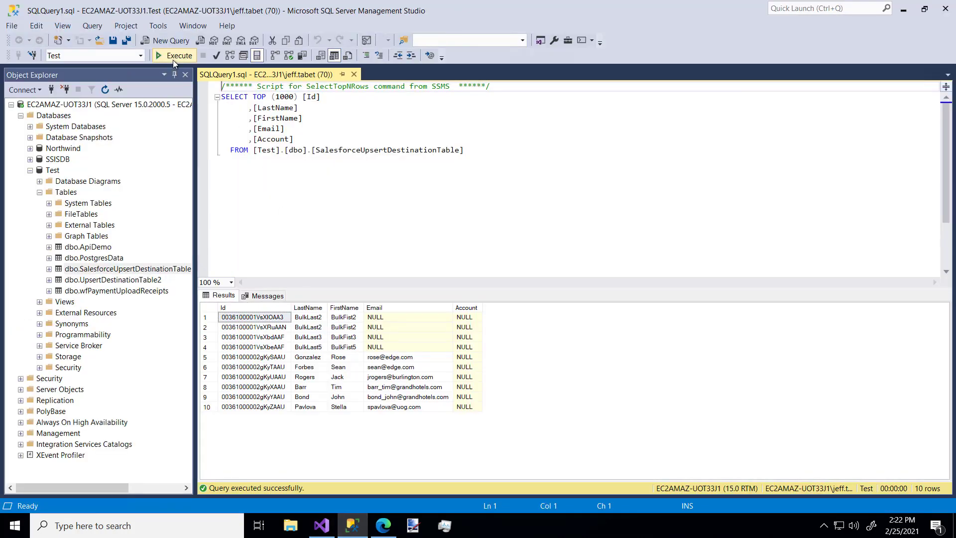
pyautogui.click(175, 56)
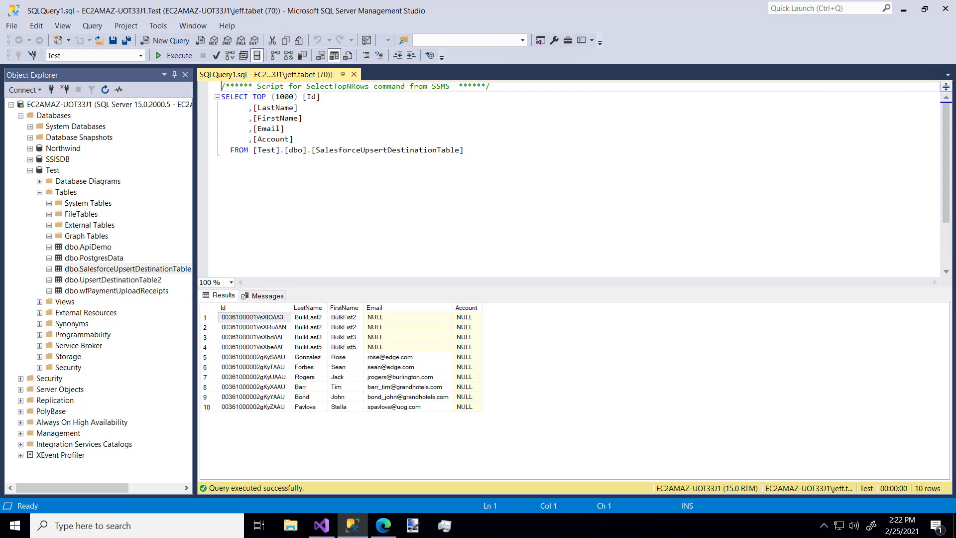